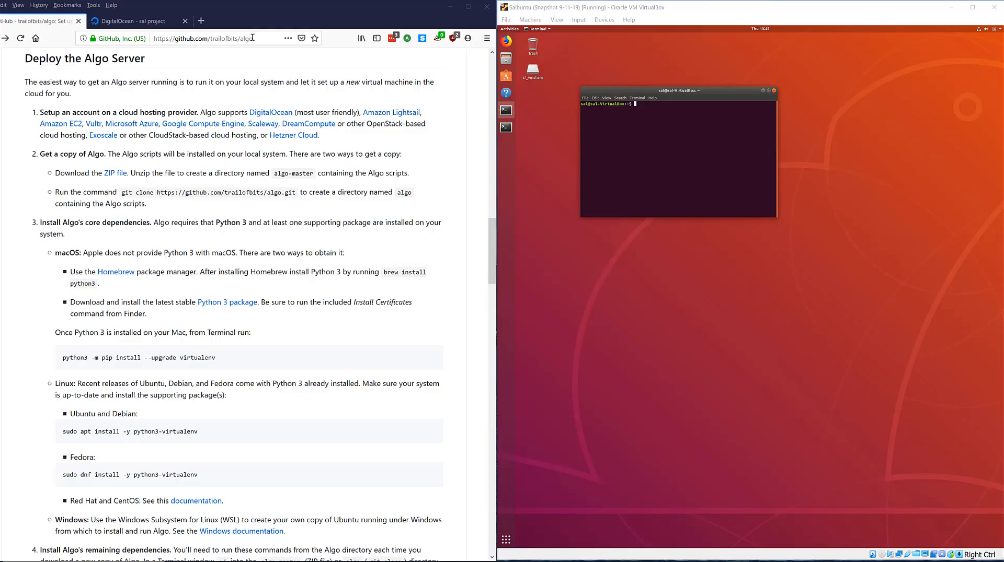
- Set the terminal profile's custom font to Monospace Bold at a larger size and confirm the chooser
left_click(199, 38)
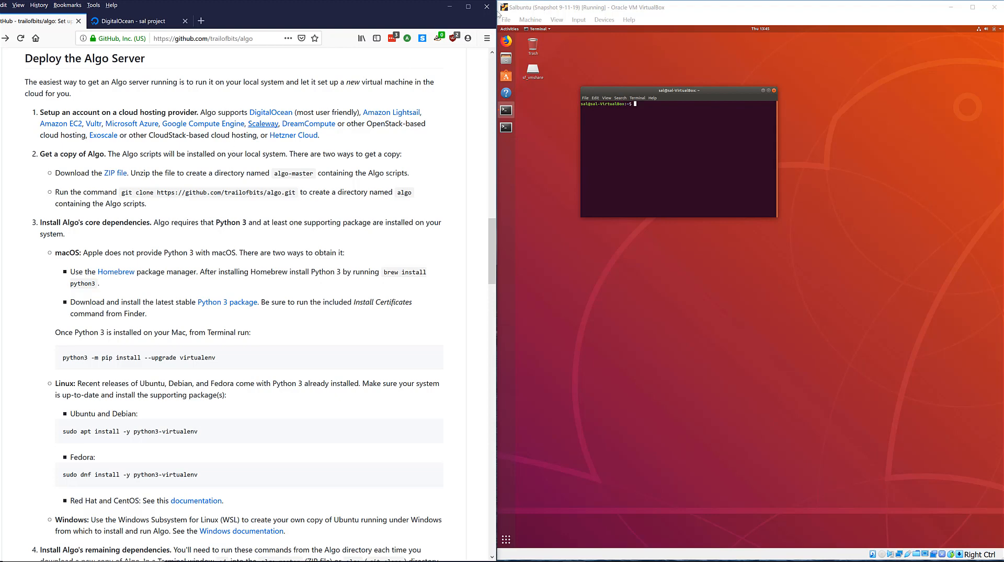
mouse_move(656, 87)
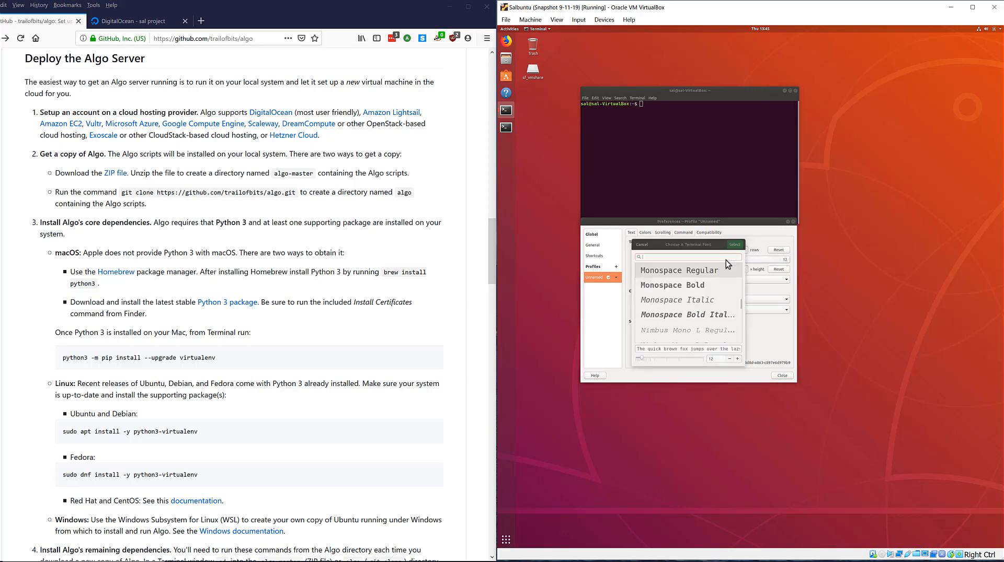
left_click(672, 284)
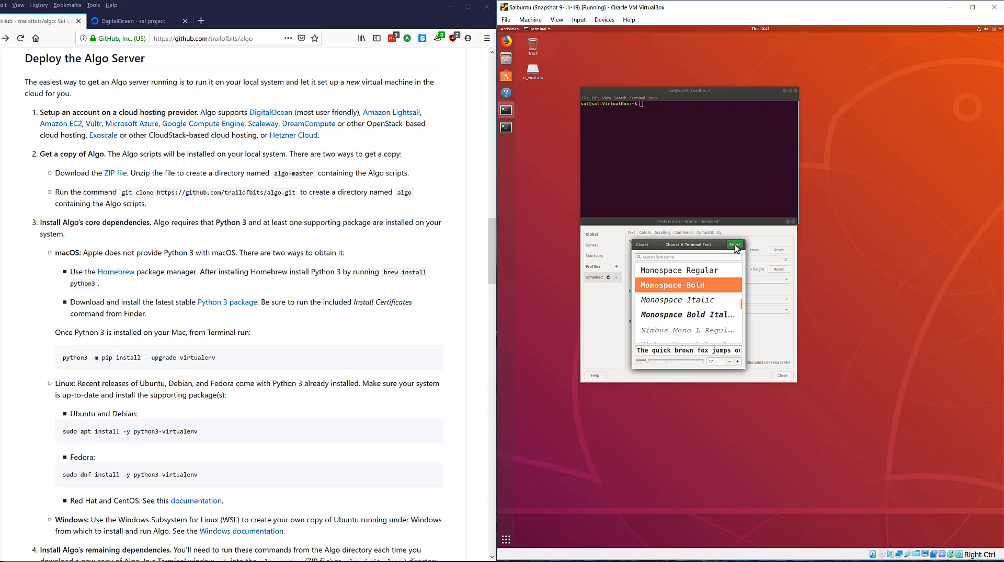
left_click(734, 244)
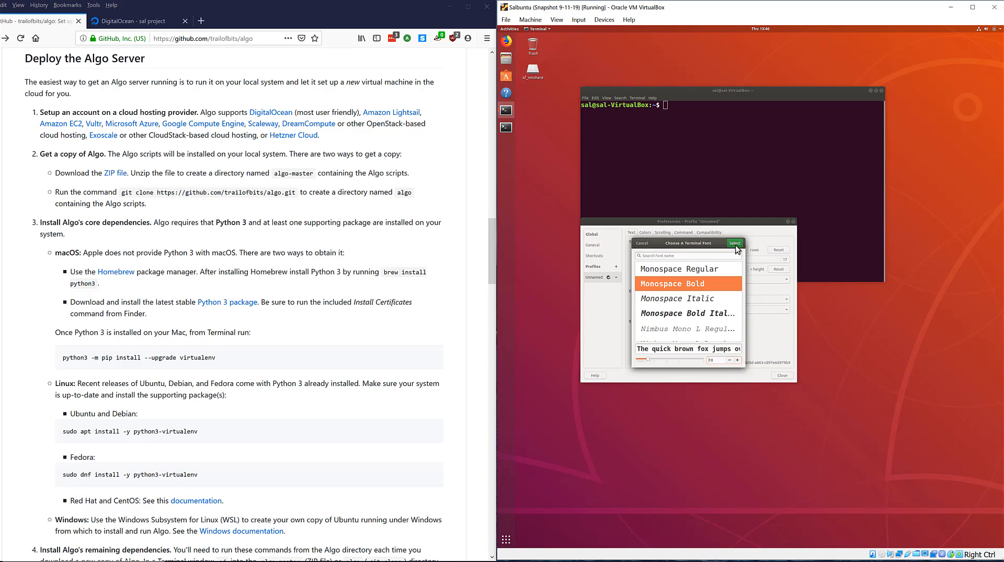
left_click(734, 244)
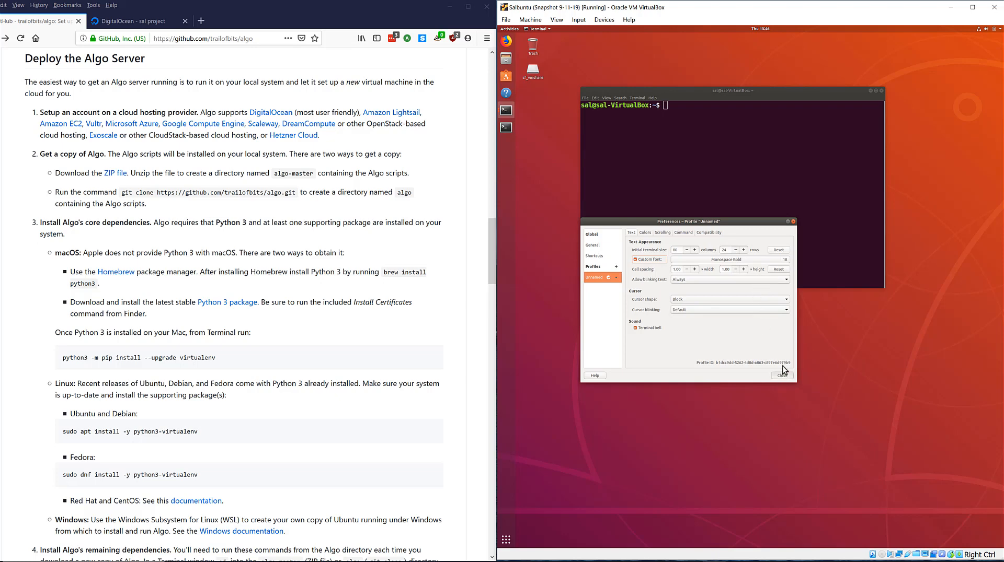
- Close Preferences, maximize the terminal and list the home folder with ls
left_click(782, 375)
type("ls")
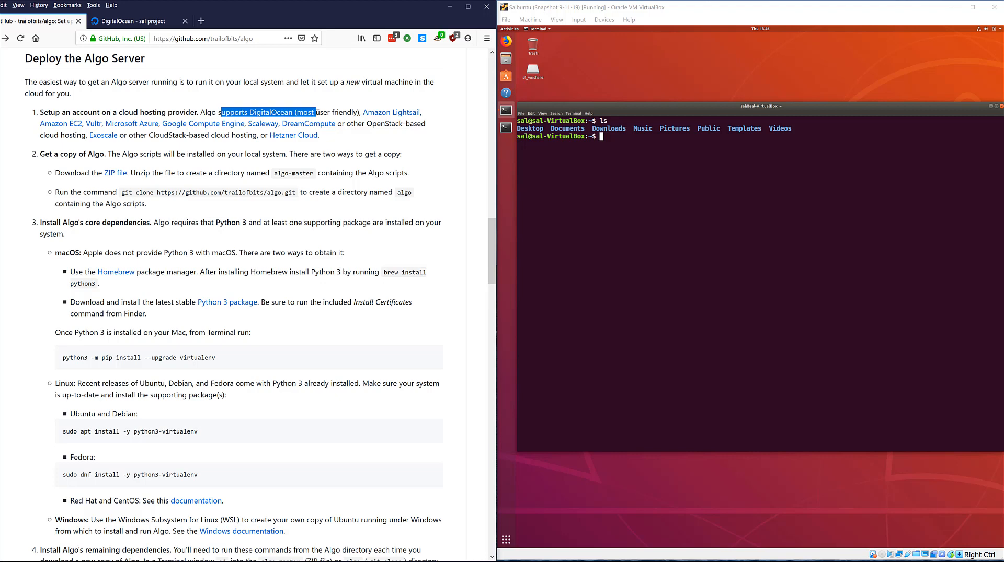
left_click(128, 21)
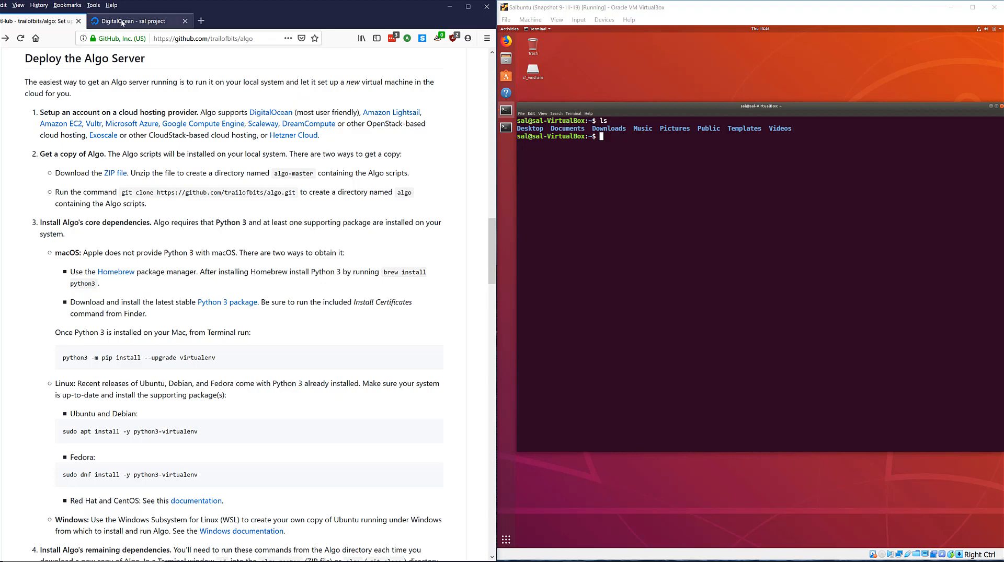
left_click(39, 21)
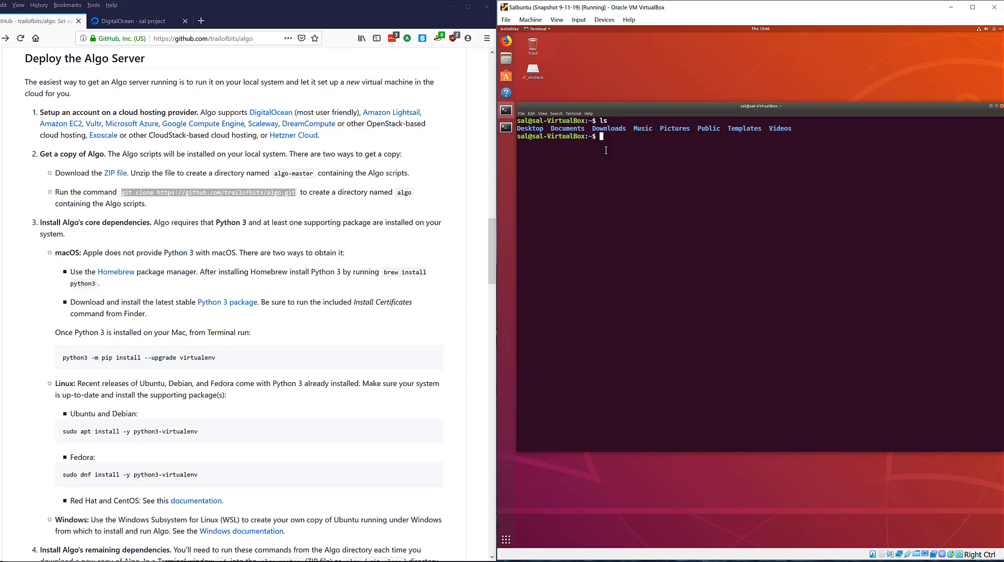
- Check git -v, install git with sudo apt install (password, y), then clear the terminal
type("git -v")
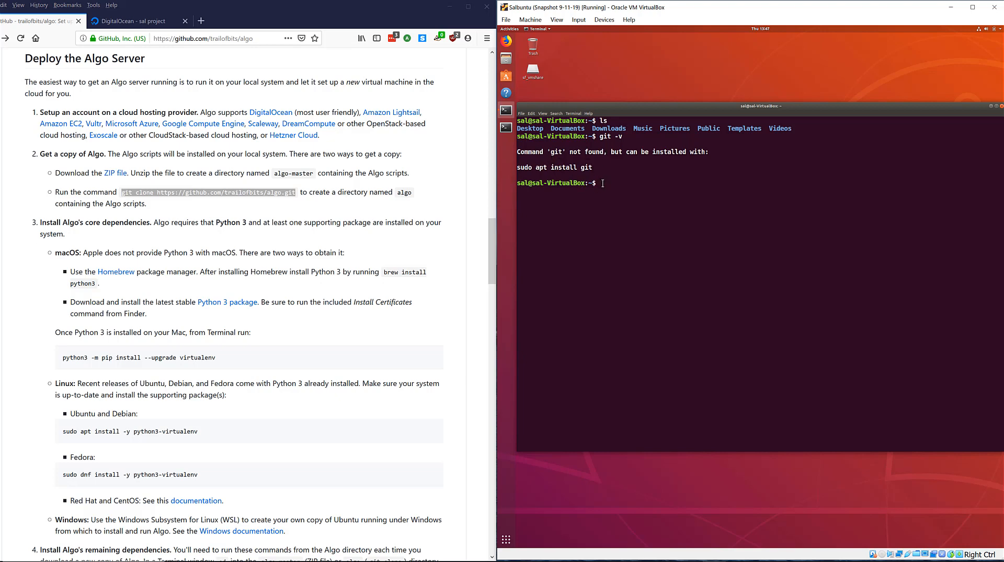
right_click(600, 183)
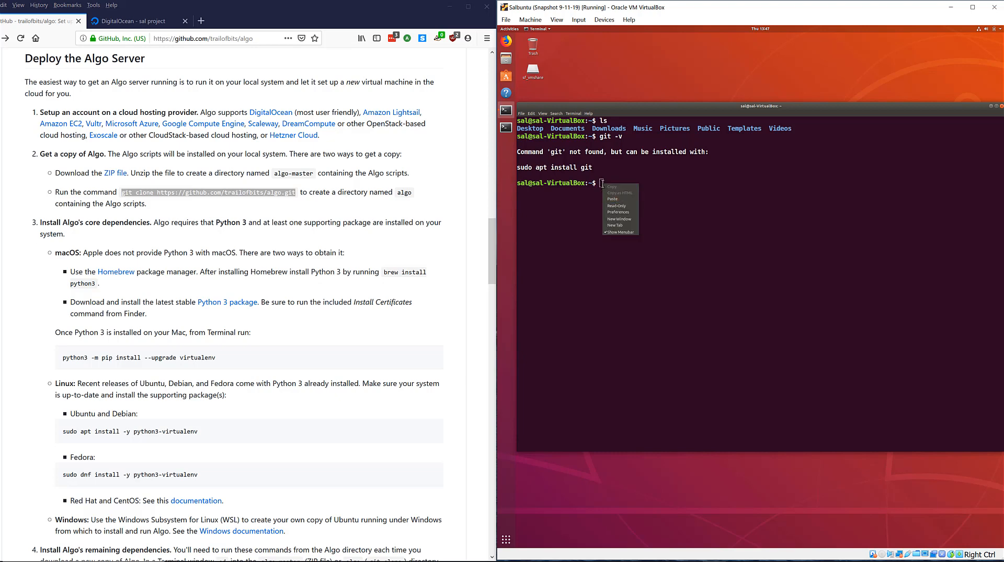
type("su")
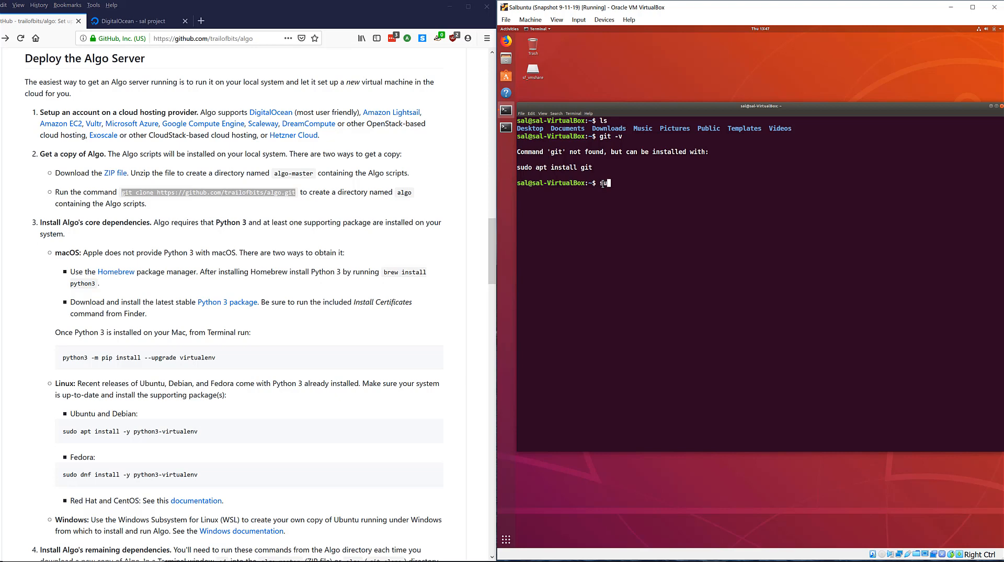
type("udo apt i")
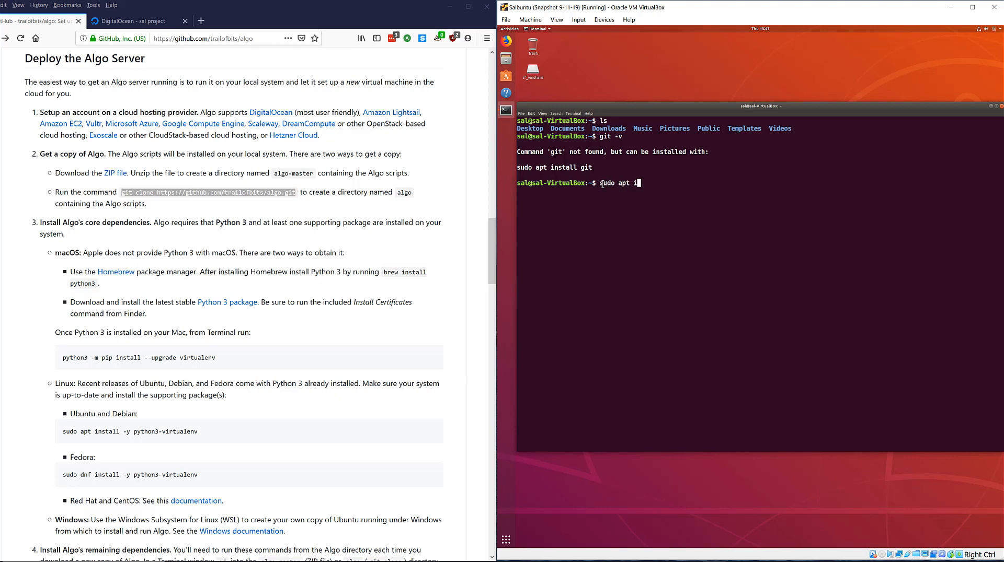
type("nstall git")
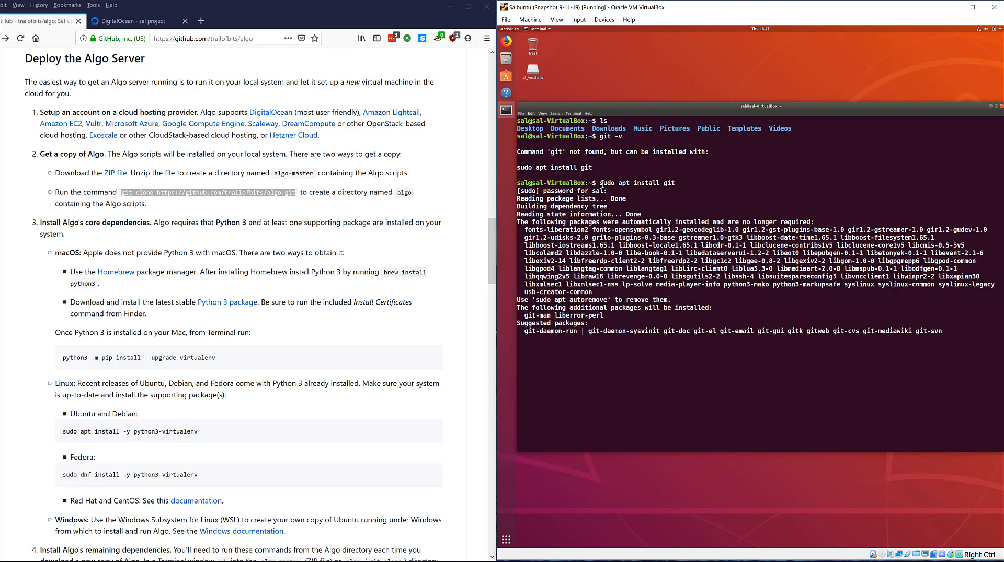
key("Return")
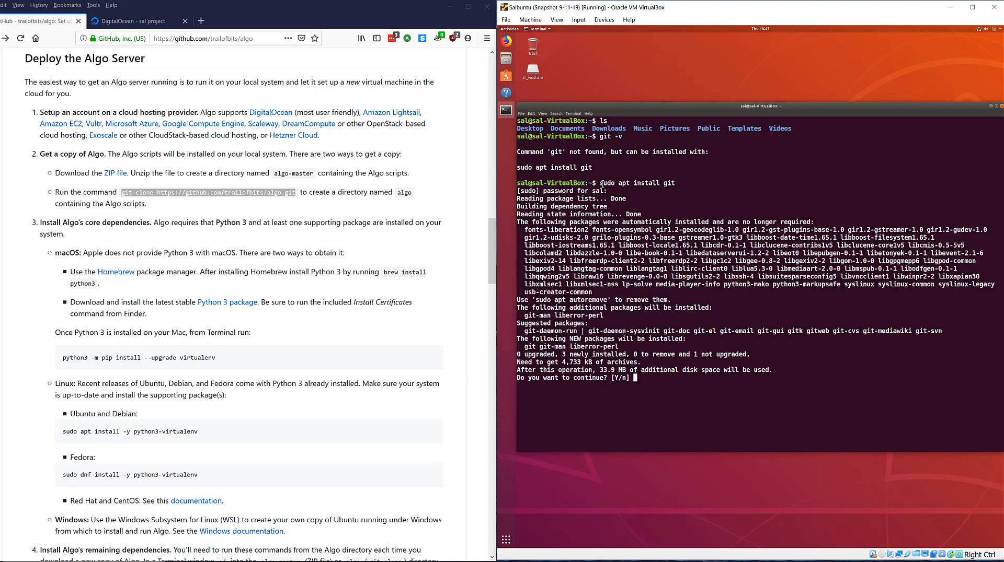
type("y")
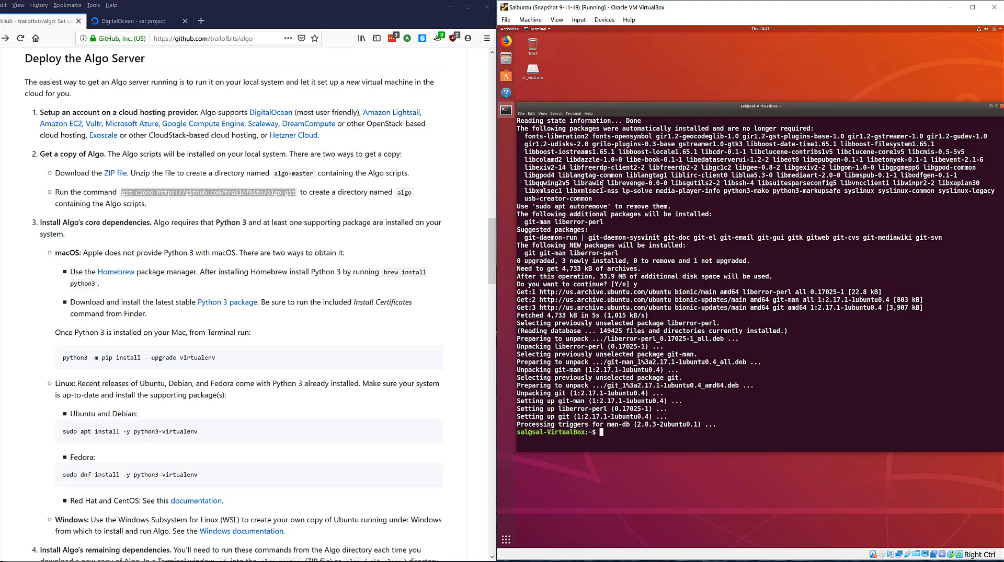
type("cl")
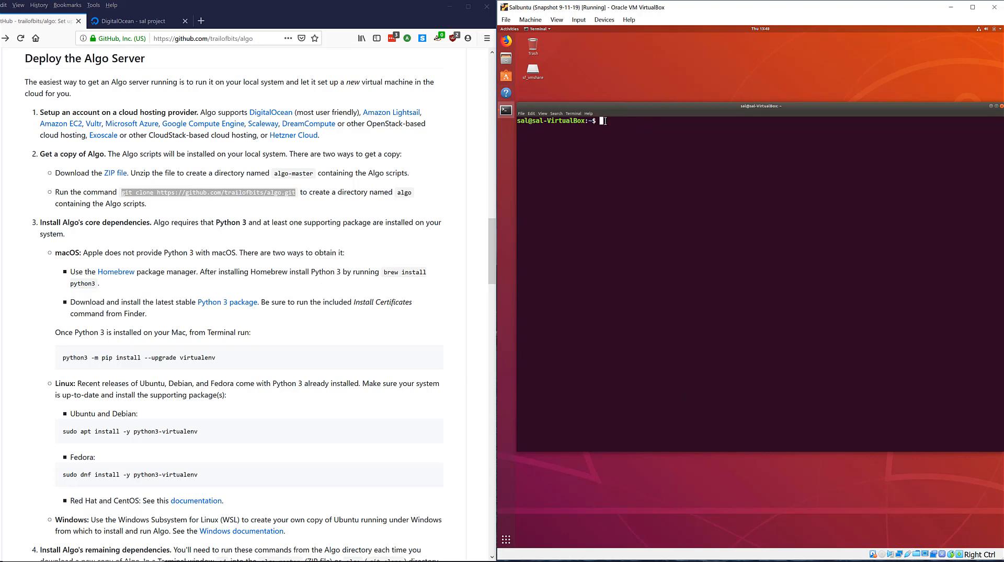
right_click(600, 121)
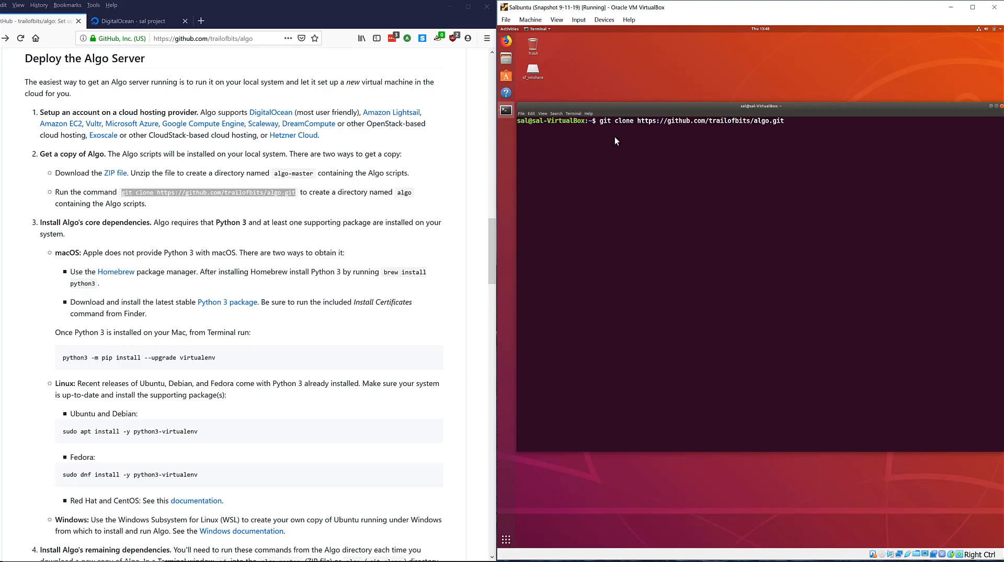
key("Return")
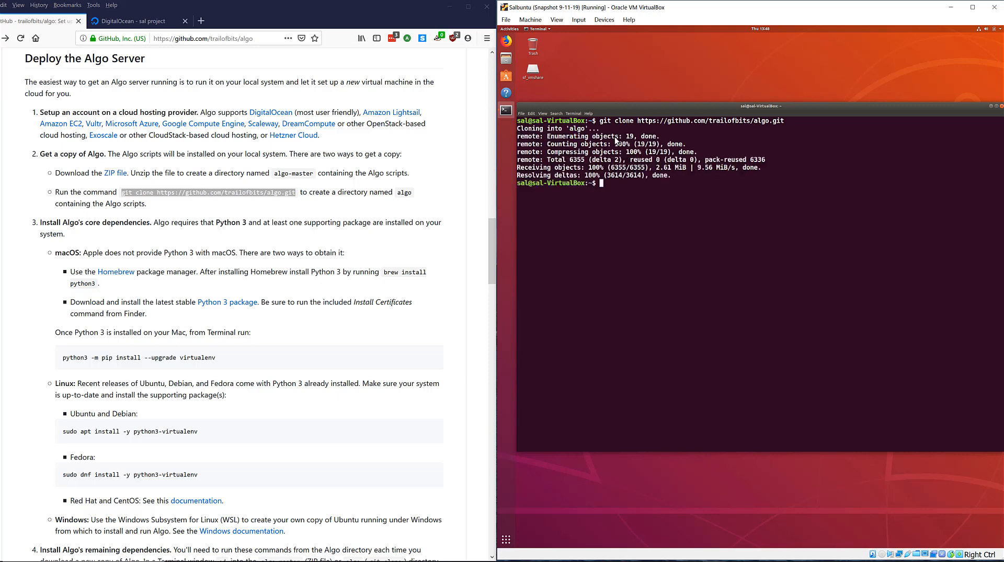
type("ls")
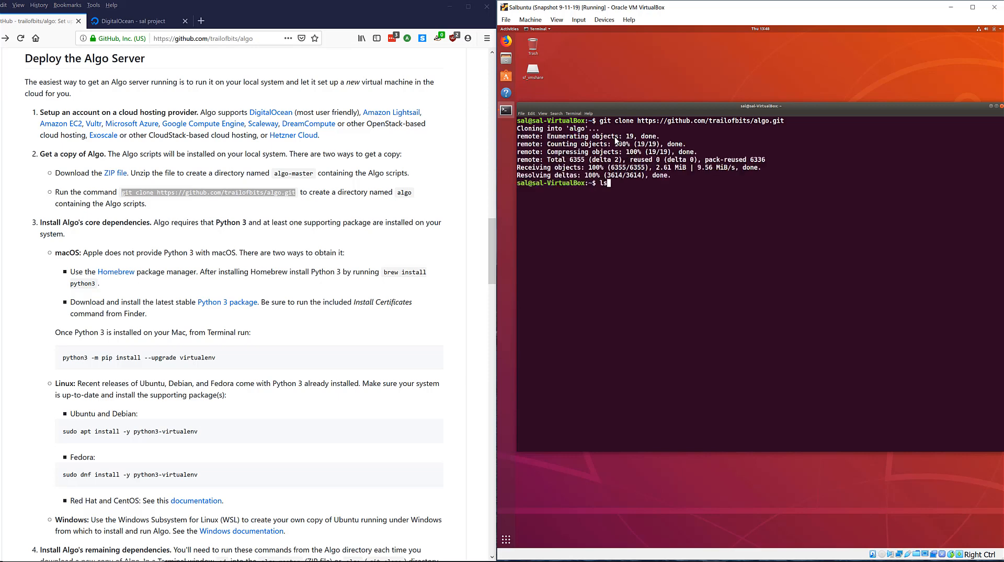
key("Return")
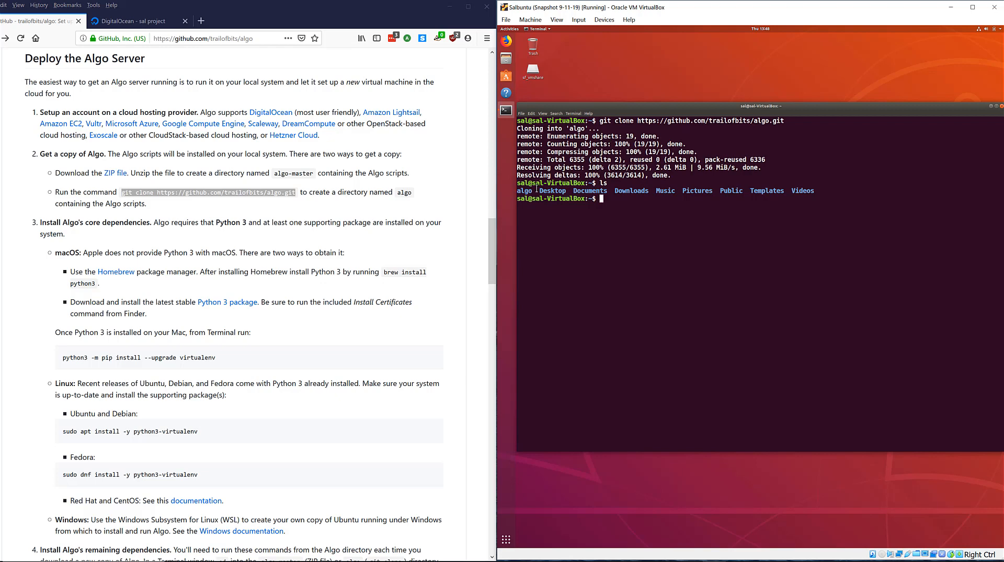
- Start entering a python check command in the terminal
double_click(524, 190)
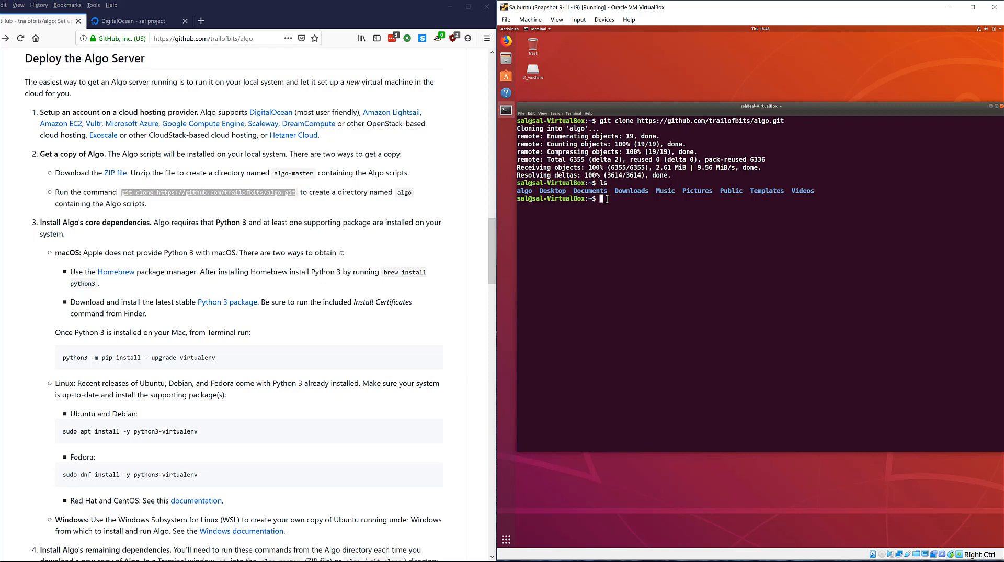
type("p")
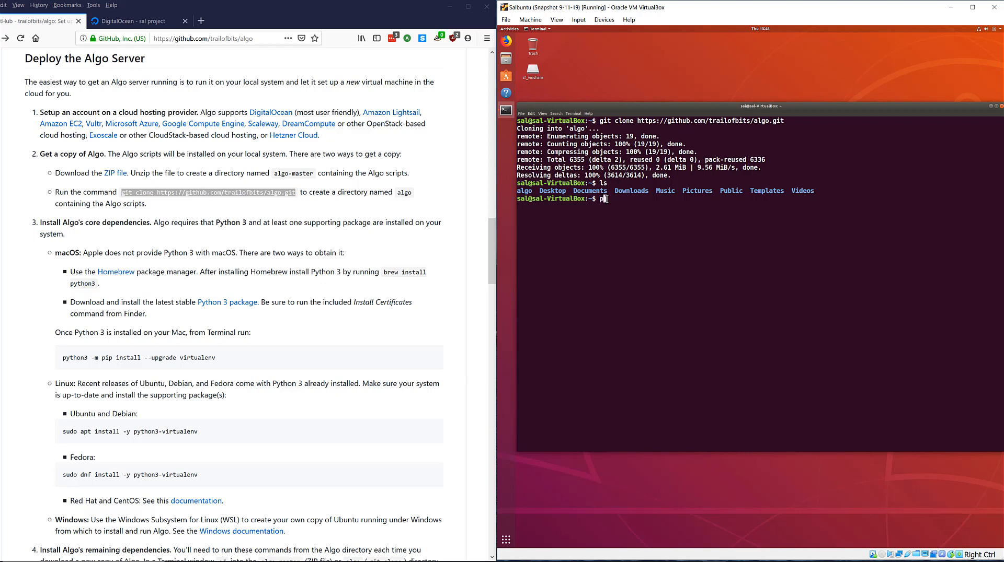
type("ch")
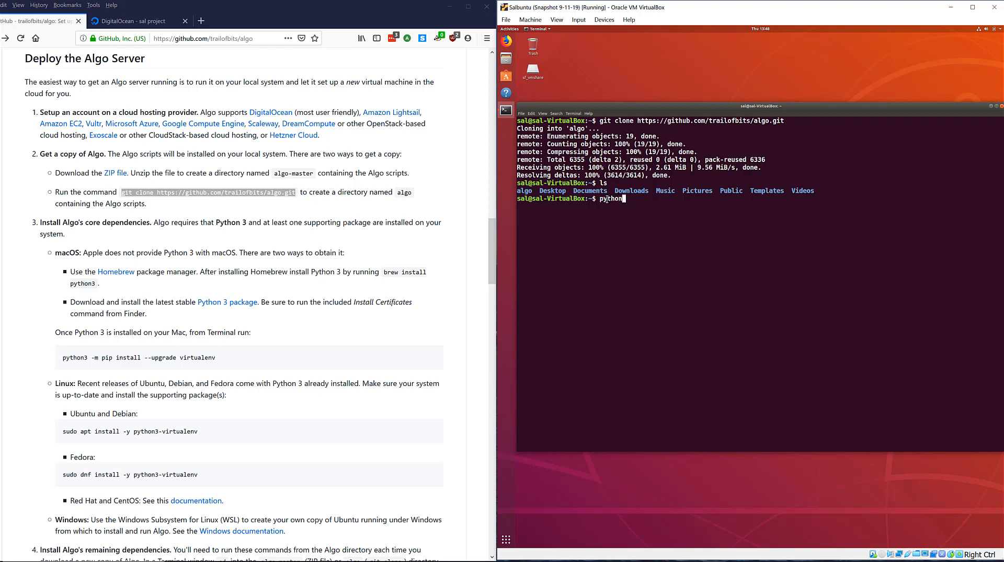
- Run the python check, then install python3-virtualenv with sudo apt install -y
key("Return")
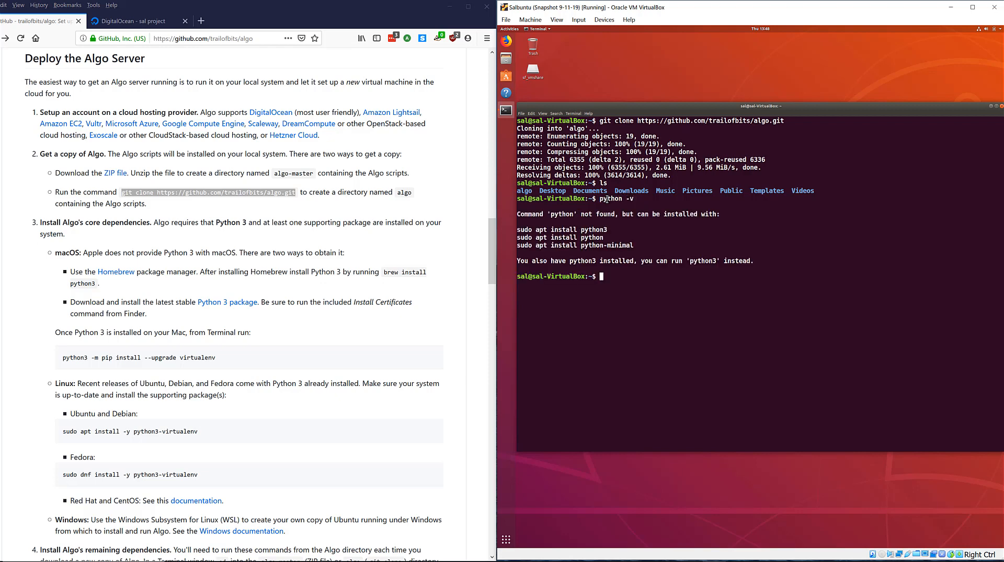
mouse_move(304, 357)
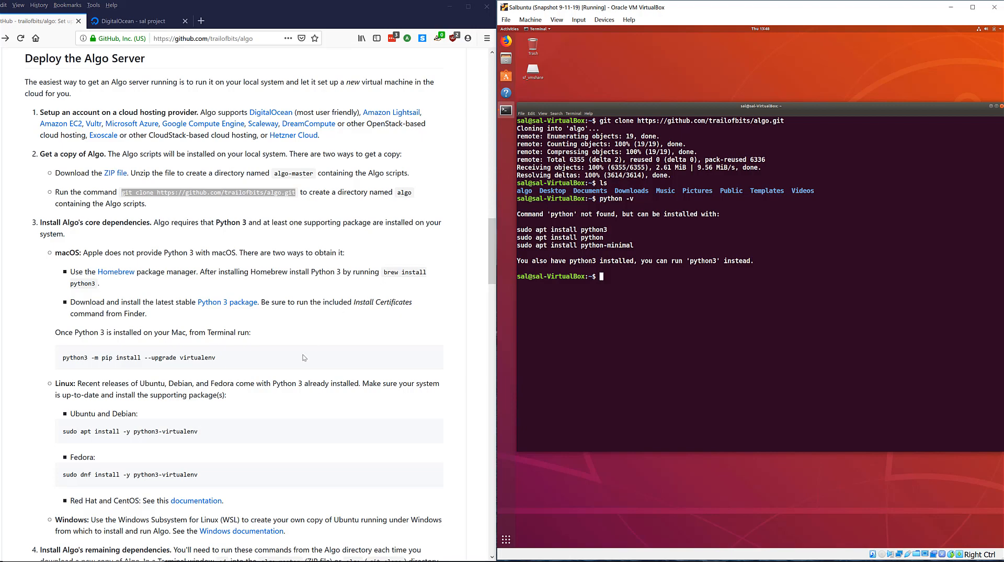
scroll("down", 3)
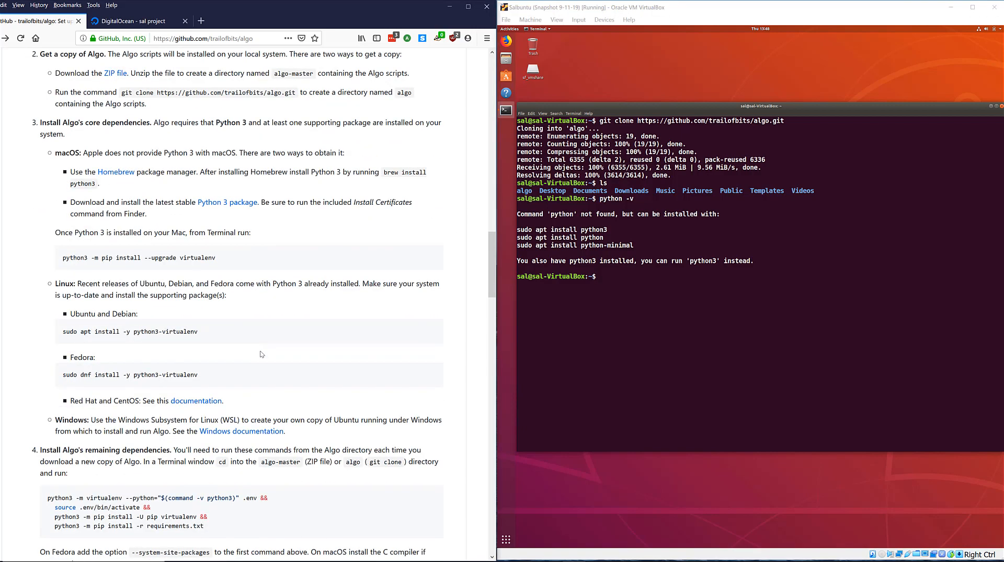
scroll("down", 3)
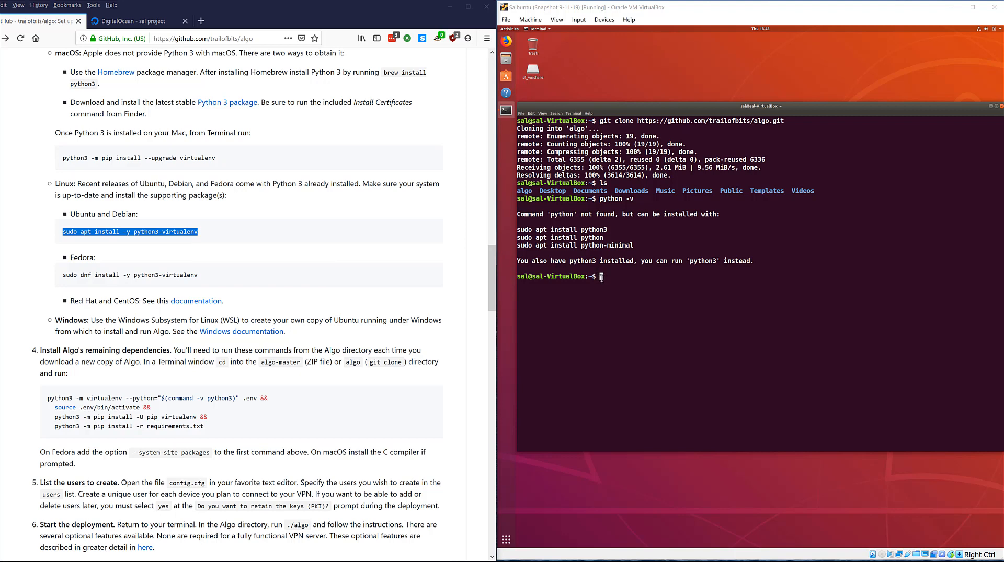
type("sudo apt install -y python3-virtualenv")
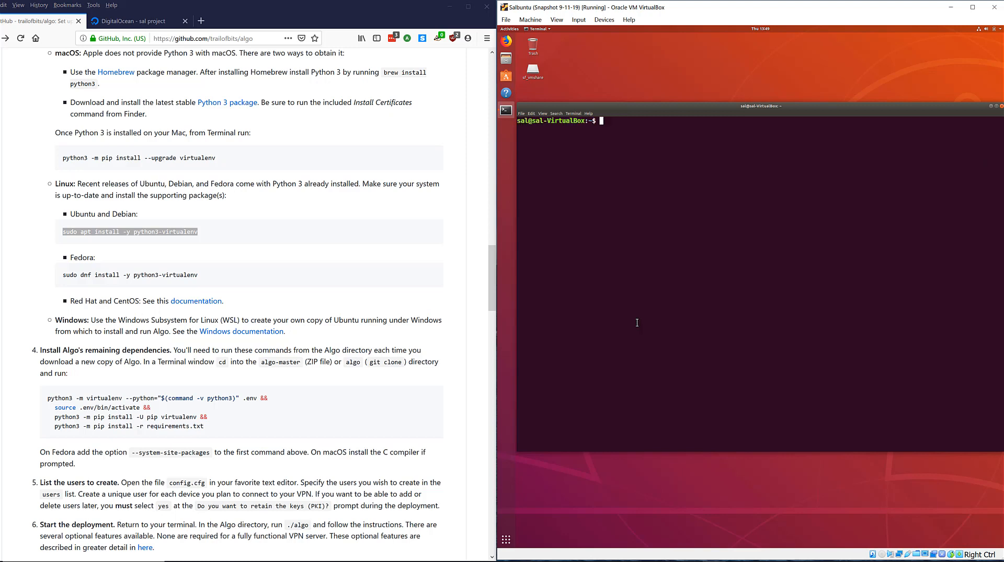
mouse_move(451, 457)
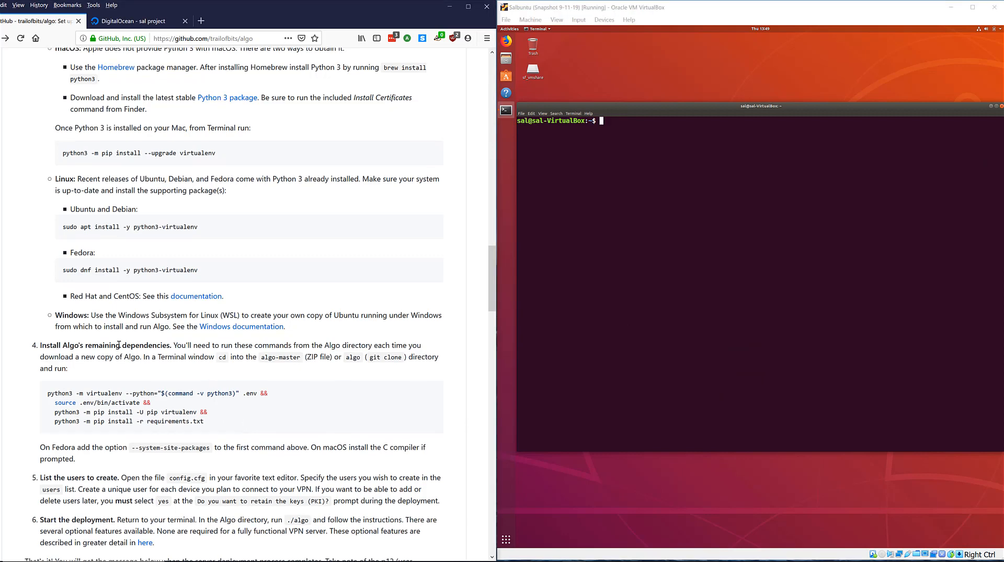
- Copy the four dependency commands from the Algo README and run them in the VM terminal
scroll("down", 3)
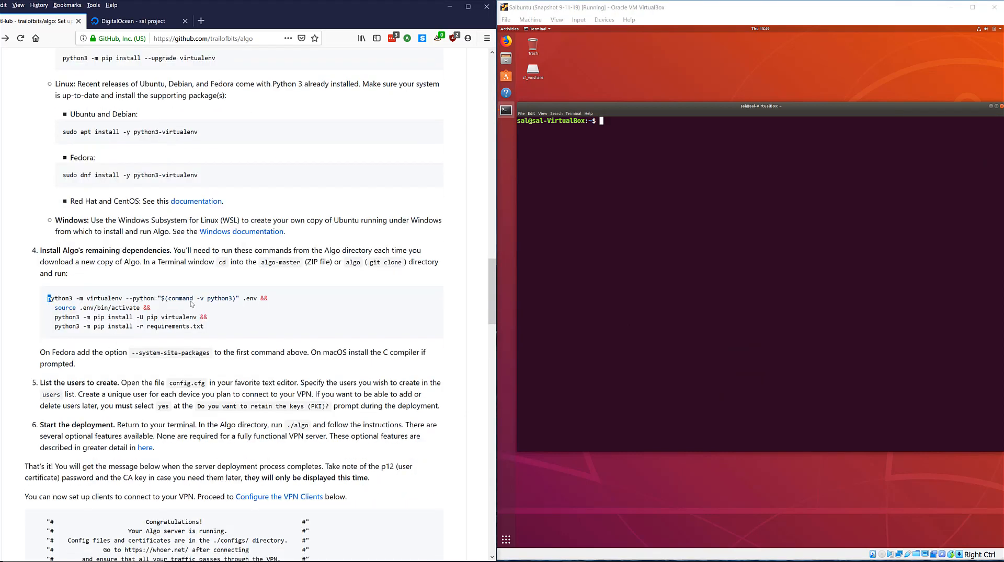
left_click_drag(47, 298, 204, 326)
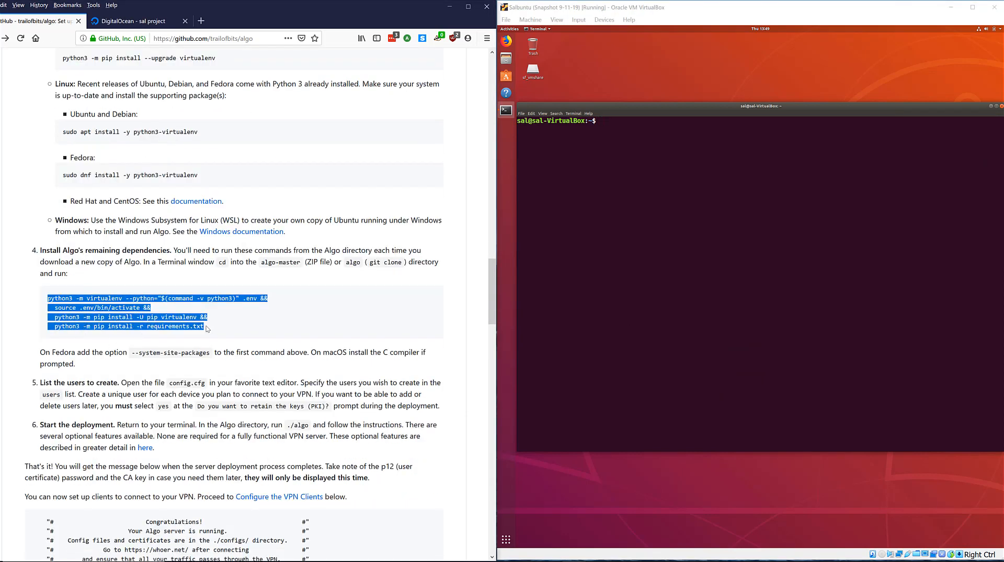
left_click(590, 121)
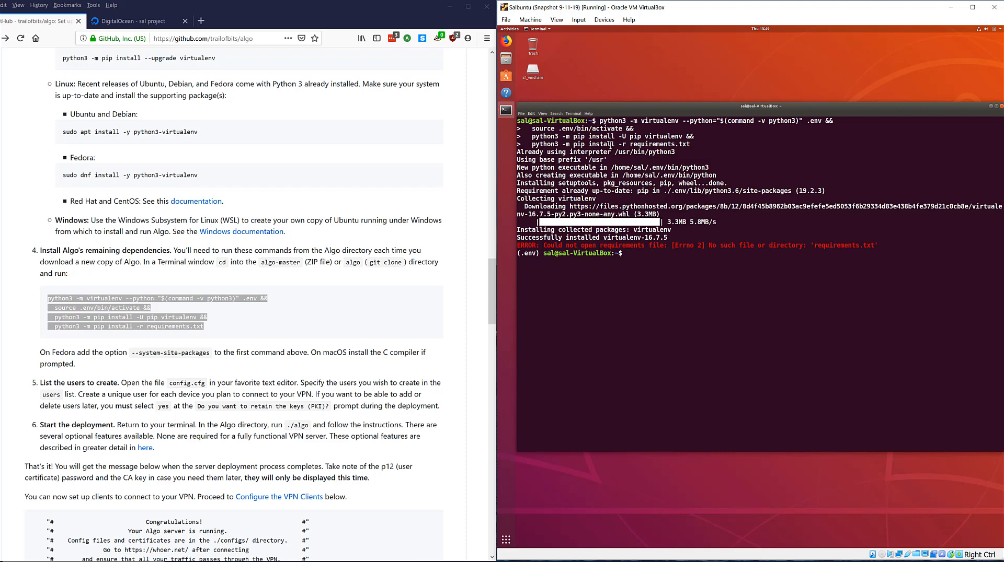
- Note in the terminal that the instructions require being in the algo directory
type("why??? Didn't")
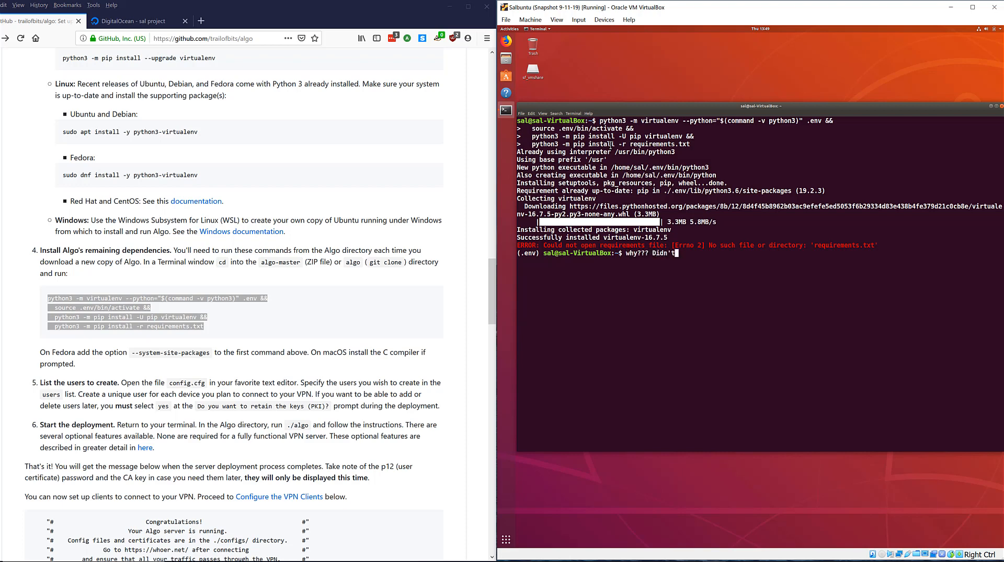
type("follow")
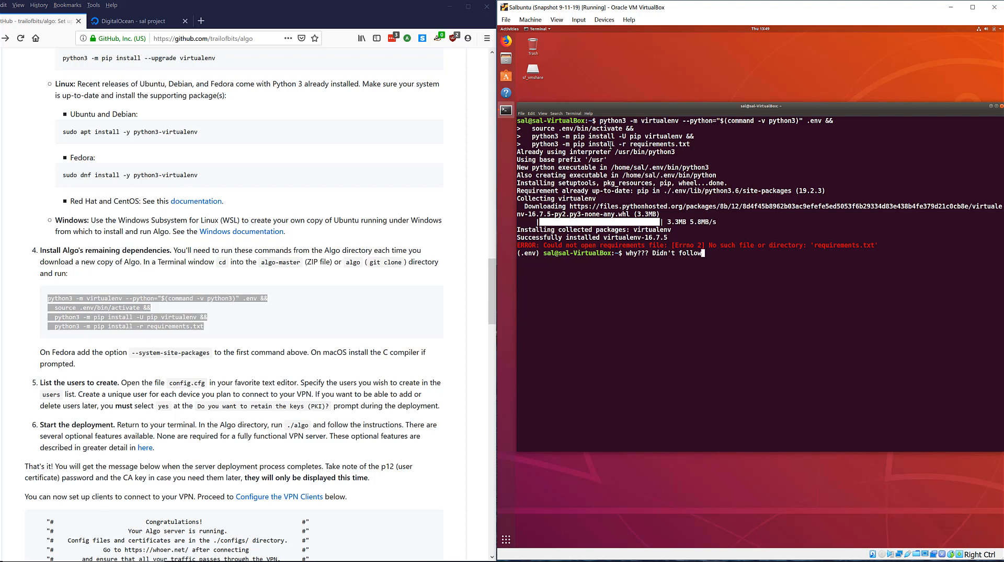
type("instructions!!! nn")
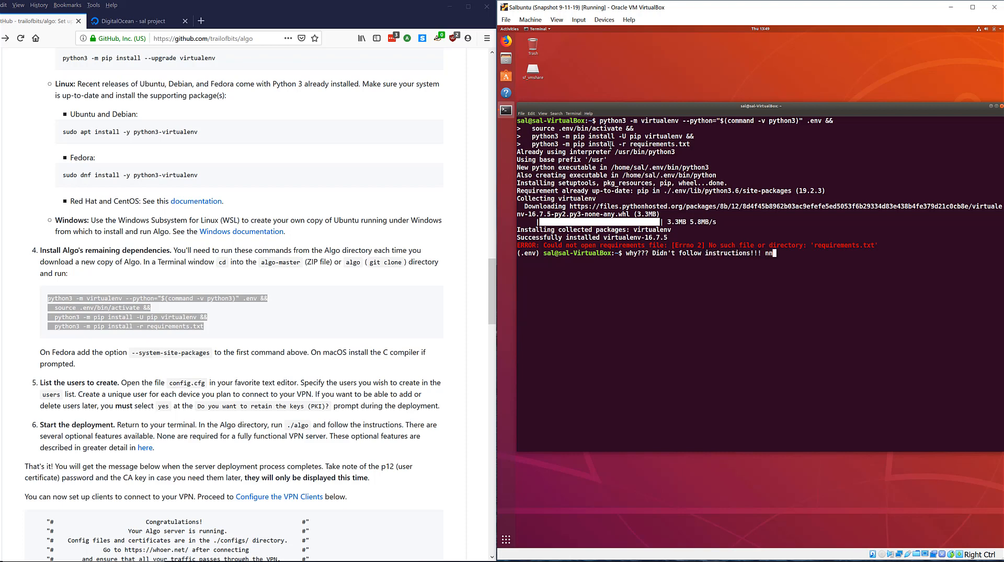
type("Need to")
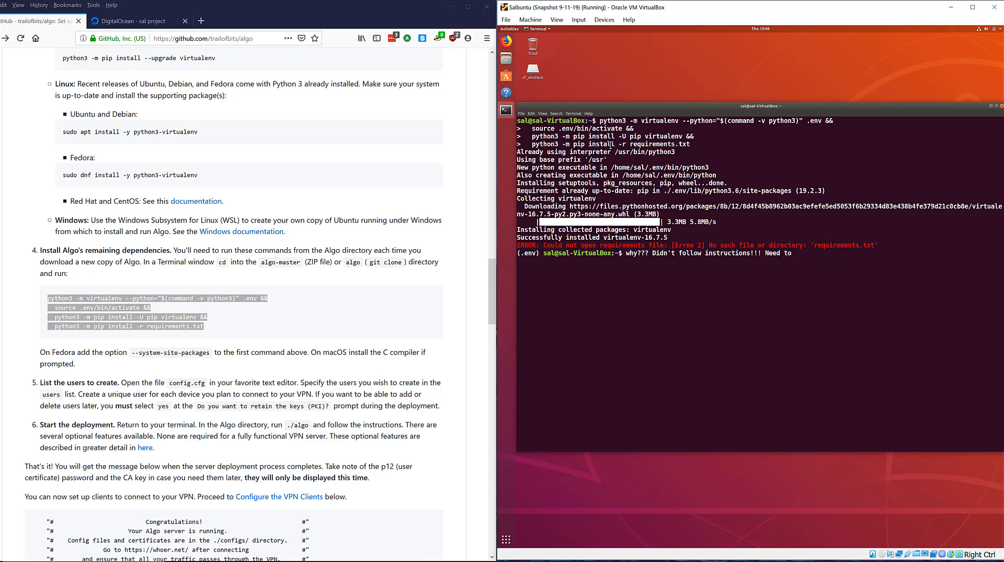
type("be in the a")
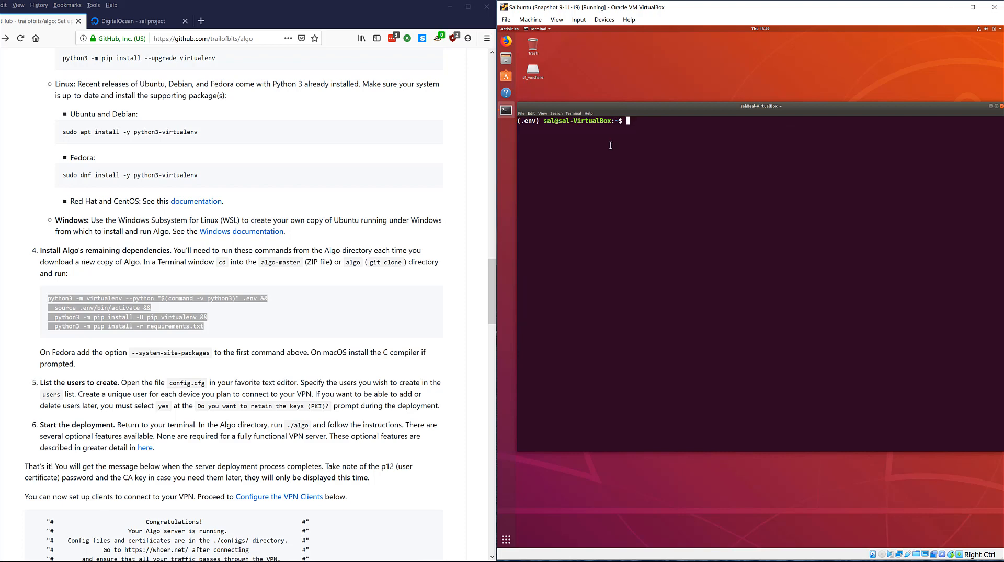
- Return home with cd and change into the algo directory
type("cd")
type("ls")
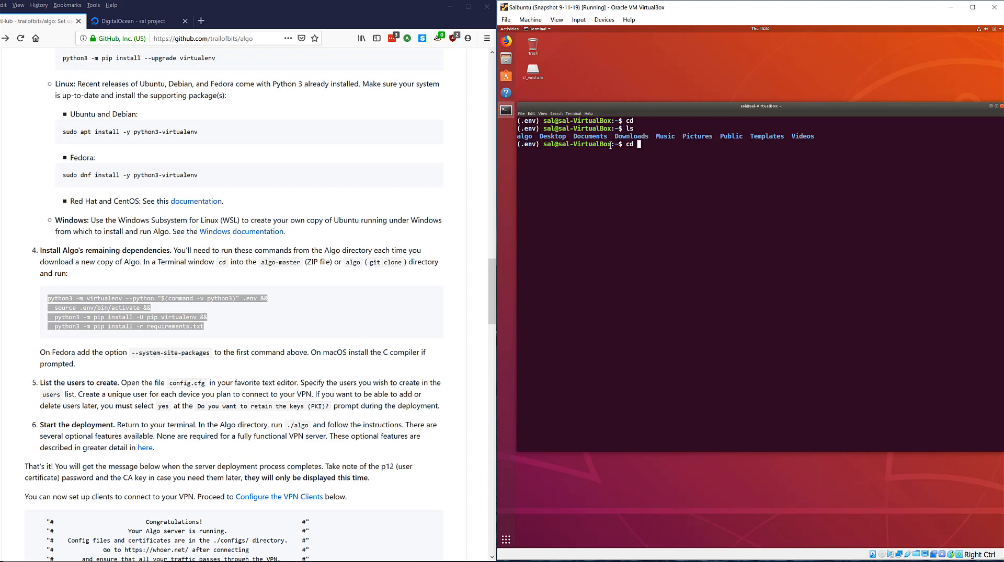
type("algo")
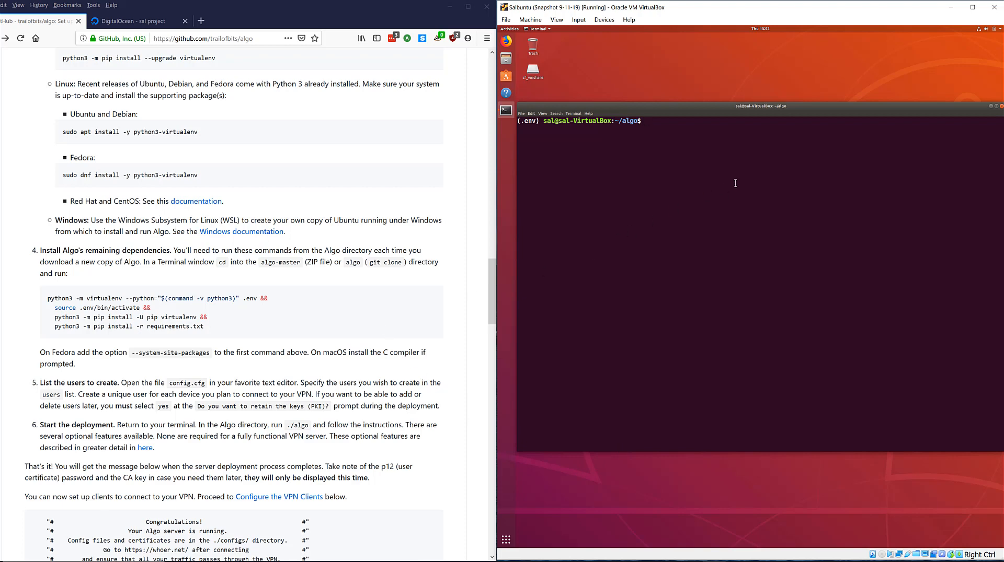
- Close the old terminal and launch a fresh one from the dock
left_click(733, 183)
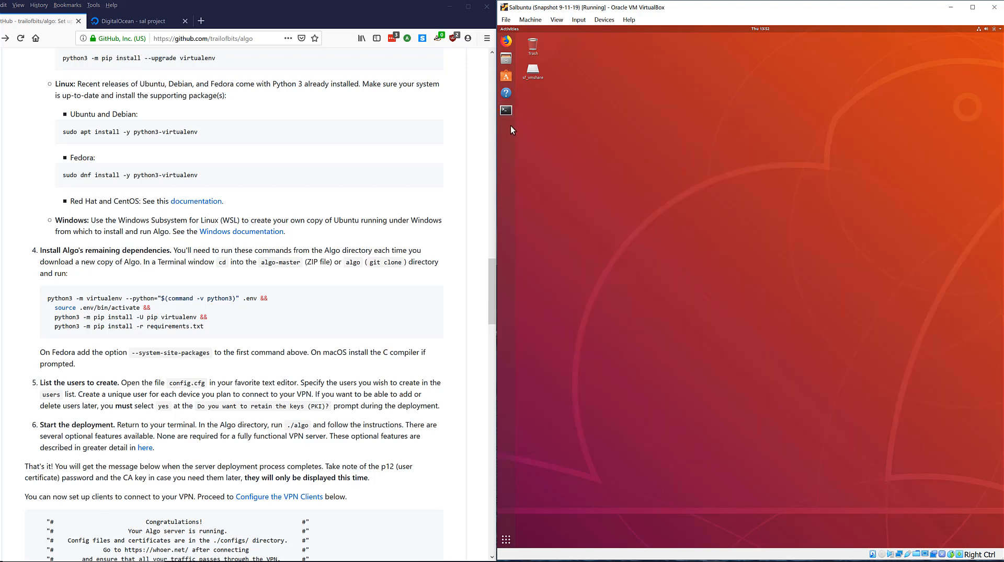
left_click(506, 109)
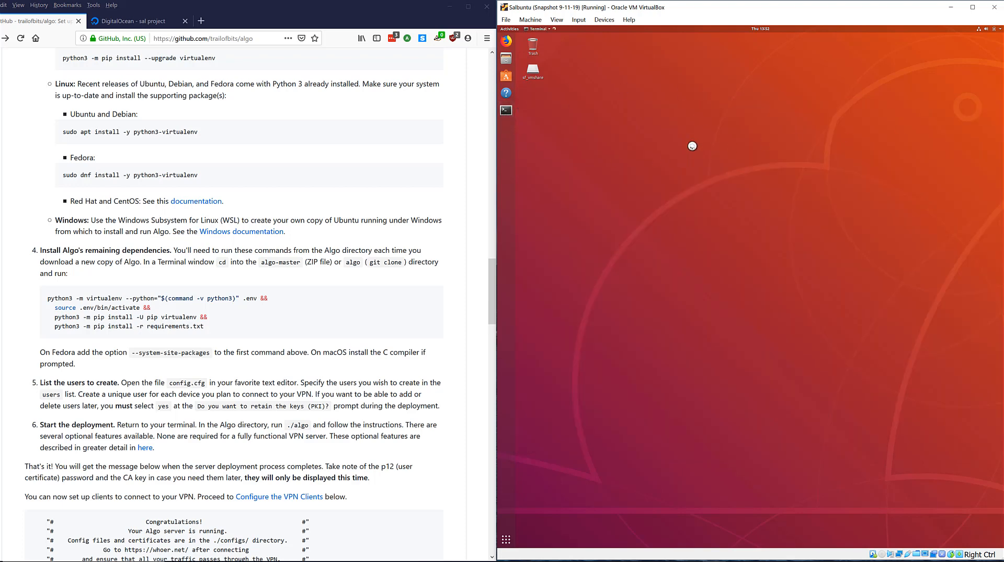
left_click(506, 110)
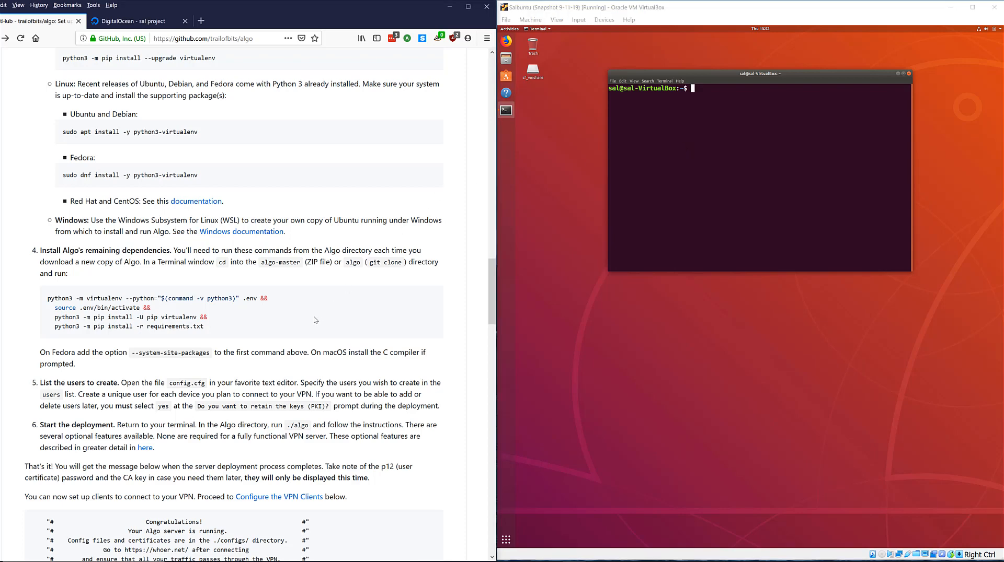
mouse_move(666, 171)
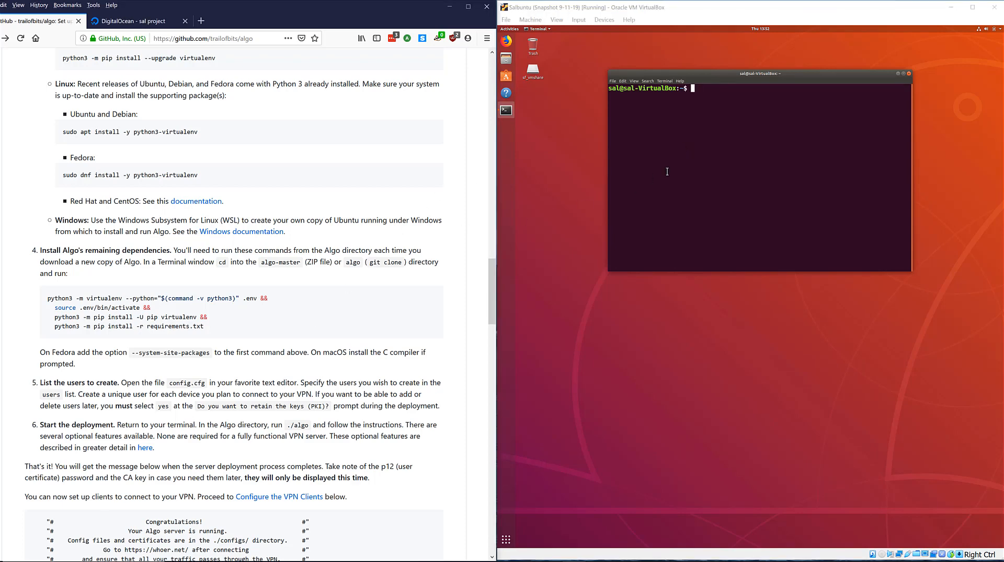
- Select the README's config.cfg step and bring up the Ubuntu application search
scroll("down", 3)
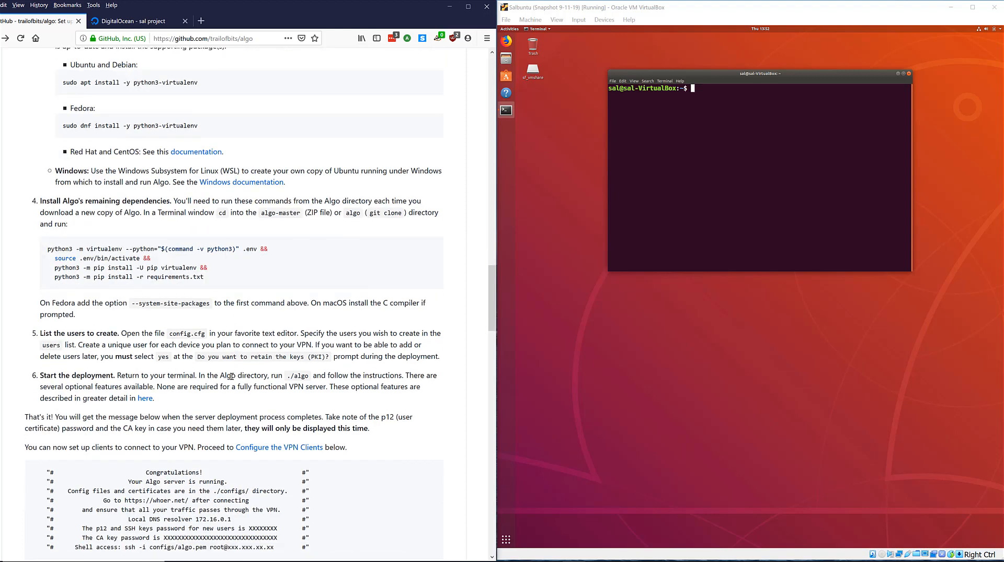
scroll("down", 3)
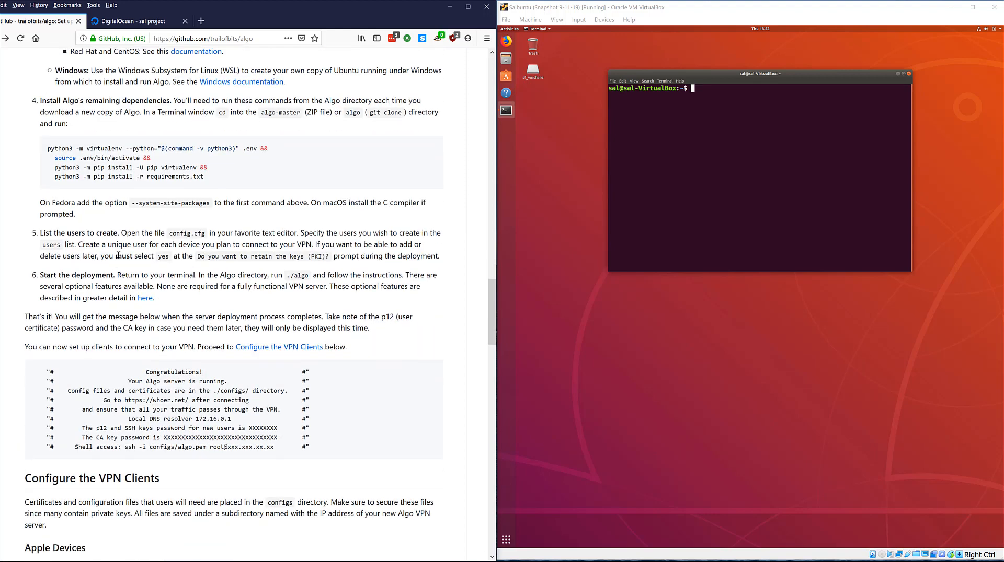
left_click_drag(121, 232, 234, 232)
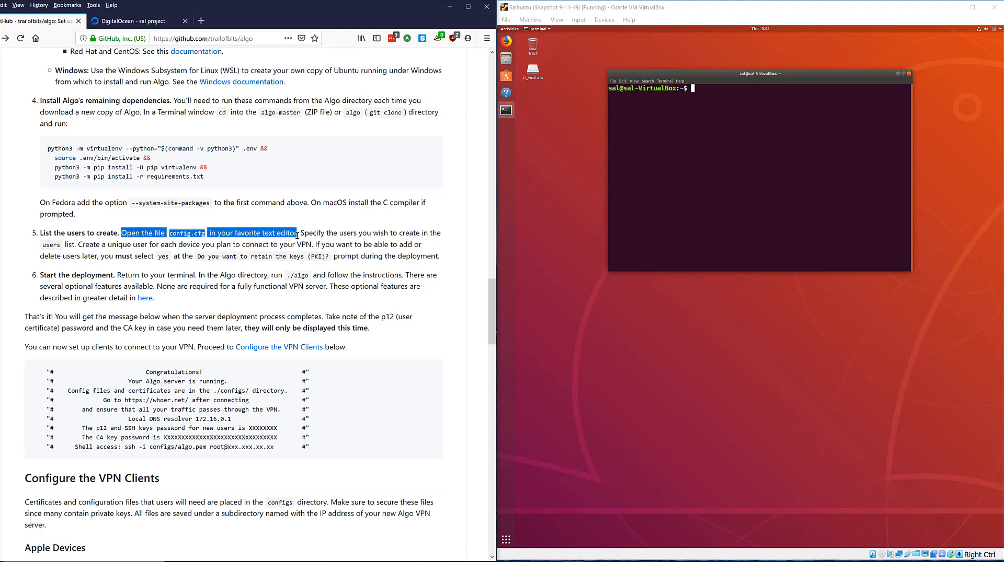
left_click(566, 229)
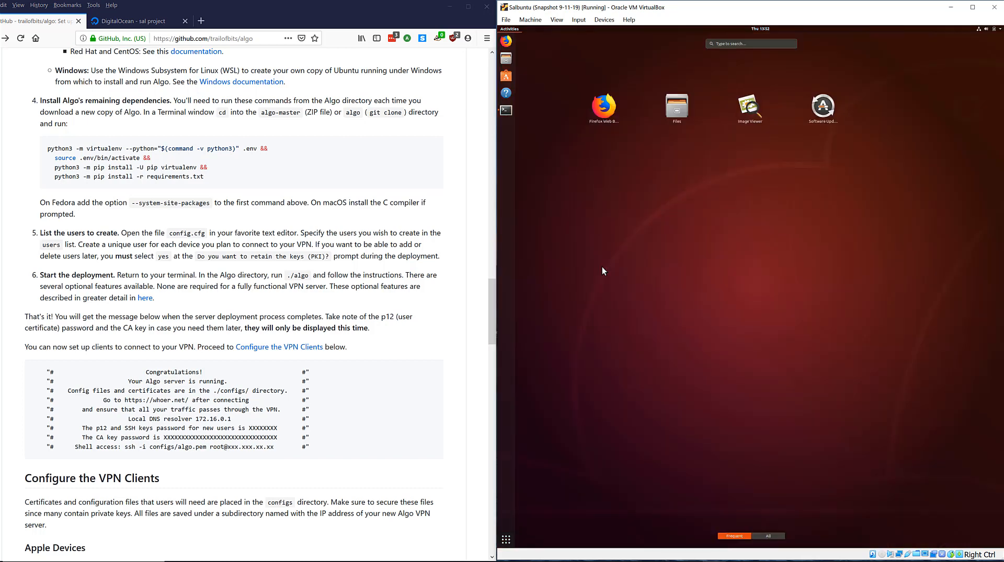
mouse_move(737, 52)
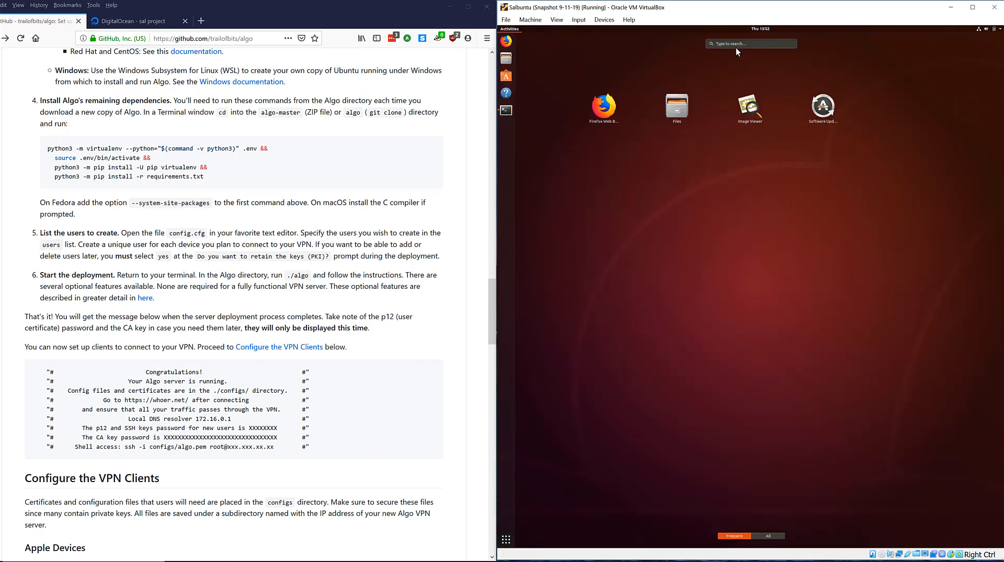
- Launch Text Editor via search and open config.cfg from the algo folder
type("text")
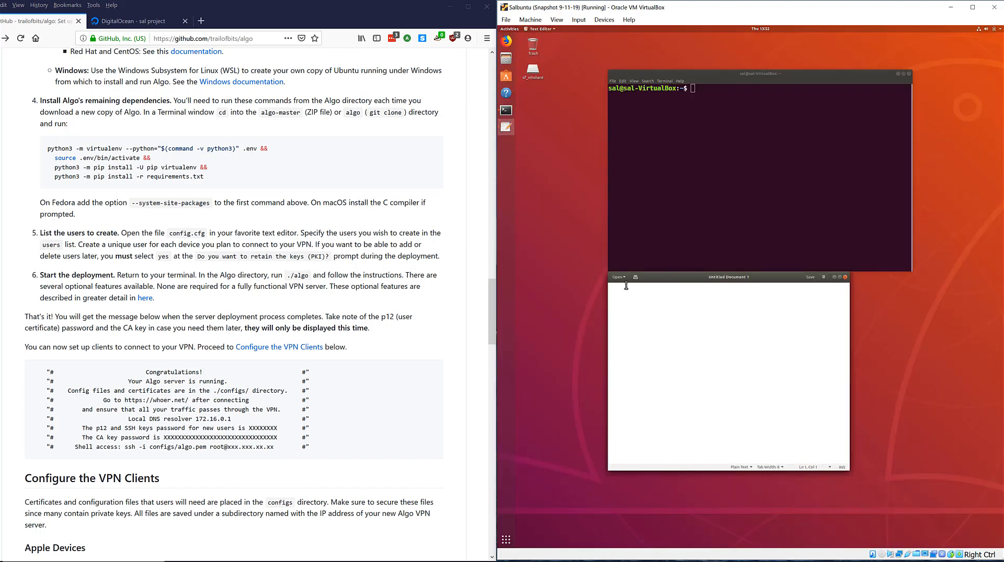
left_click(617, 277)
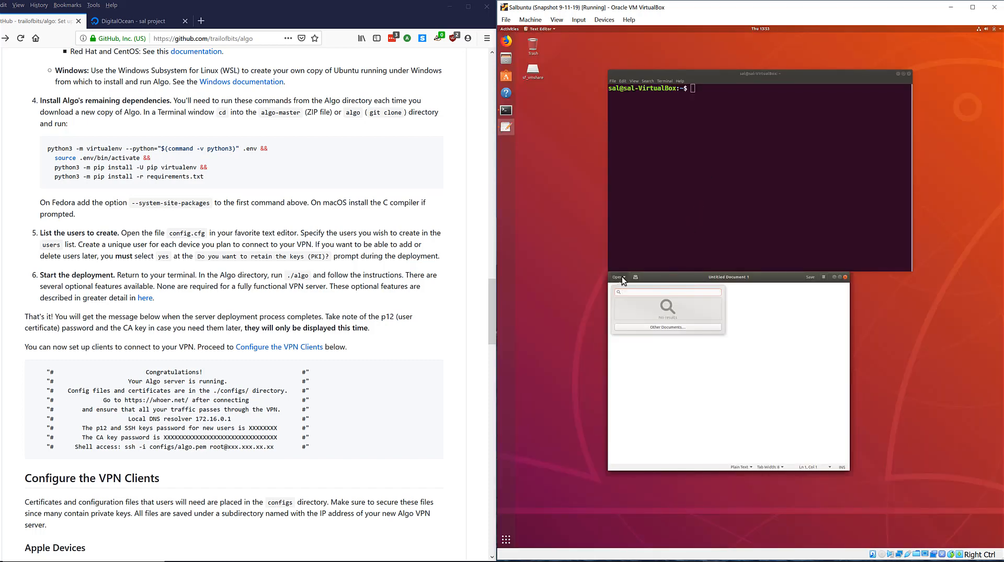
mouse_move(625, 281)
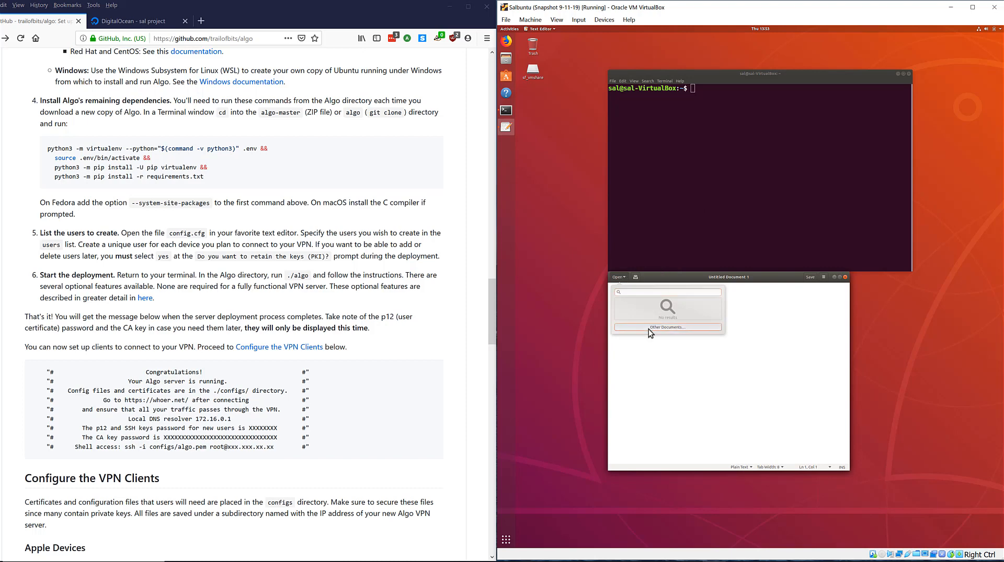
left_click(666, 327)
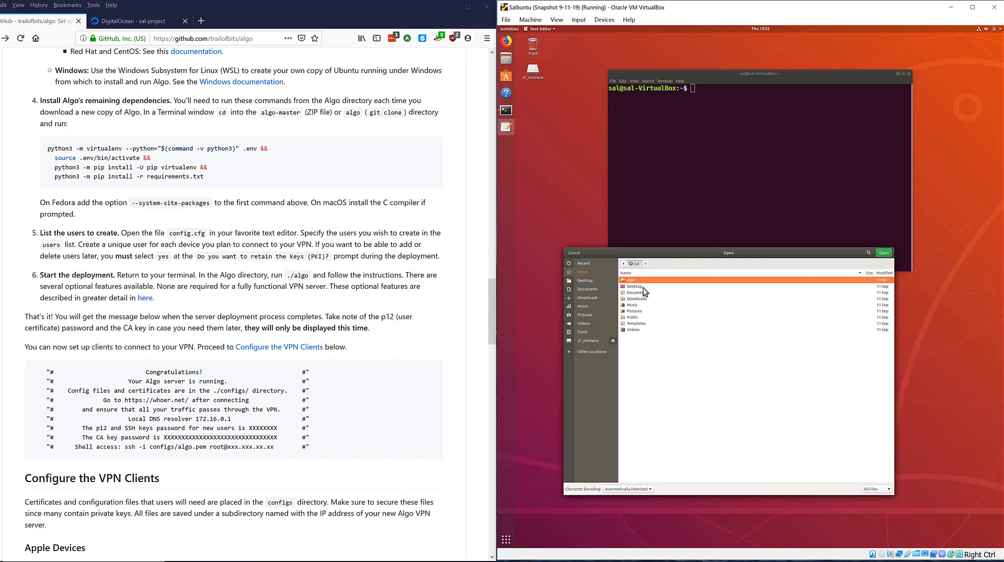
double_click(629, 280)
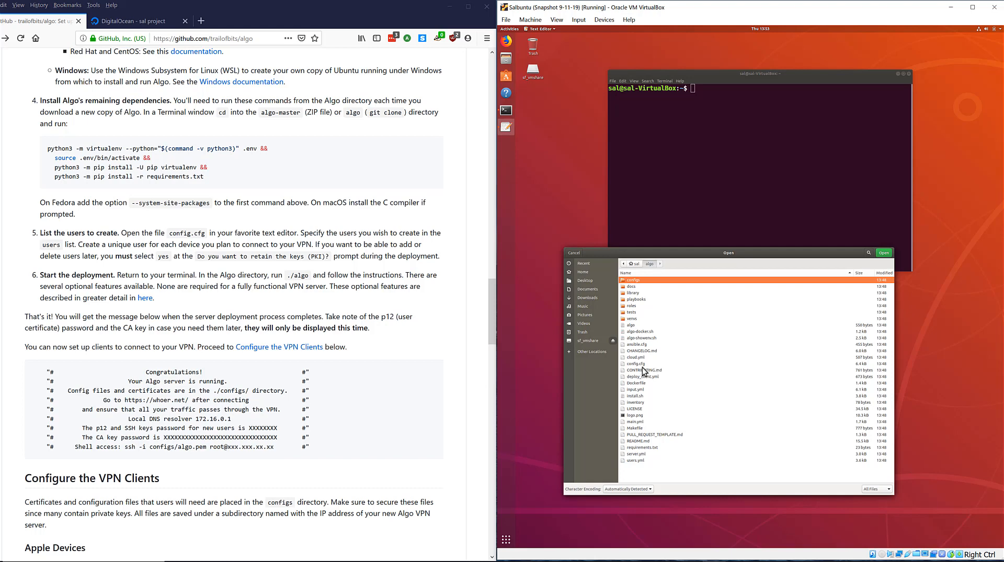
left_click(636, 364)
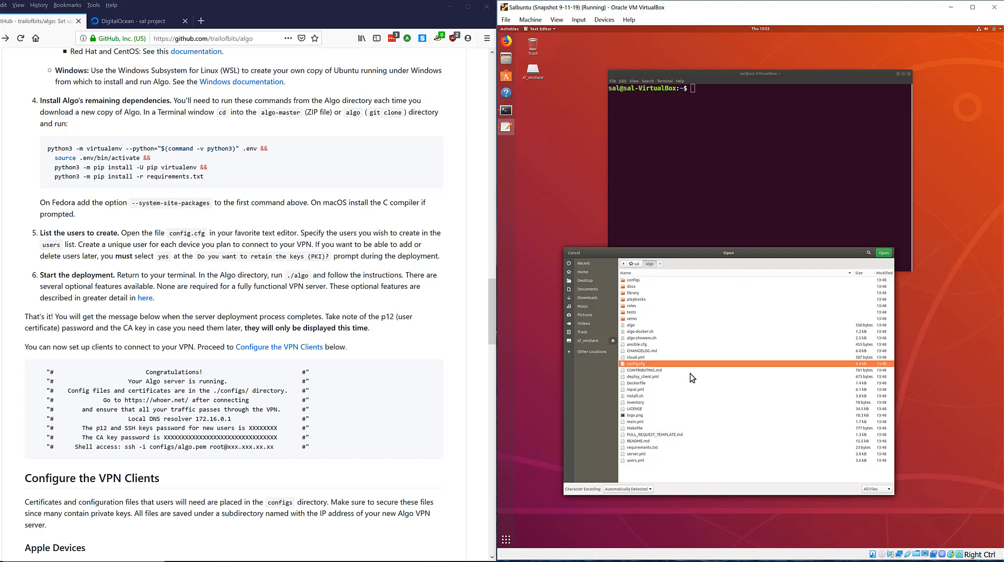
left_click(883, 252)
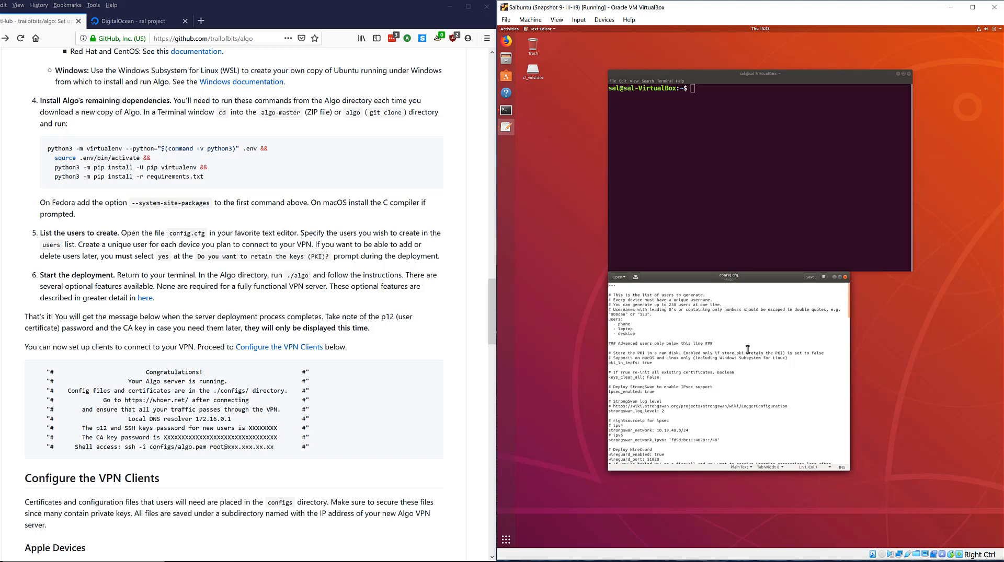
mouse_move(643, 335)
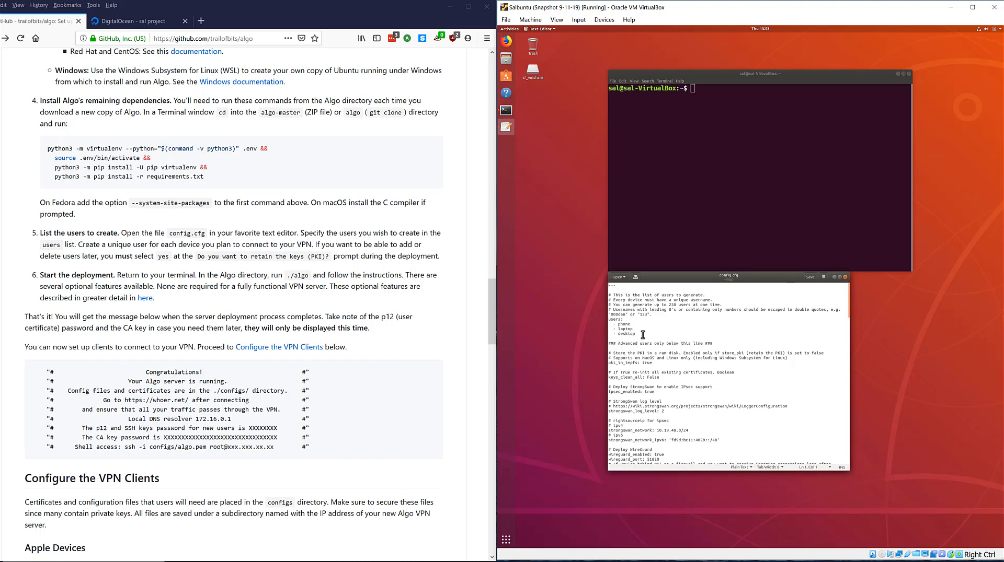
- Add '- friend' and '- family' after desktop in the users list and save config.cfg
left_click(709, 323)
type("-")
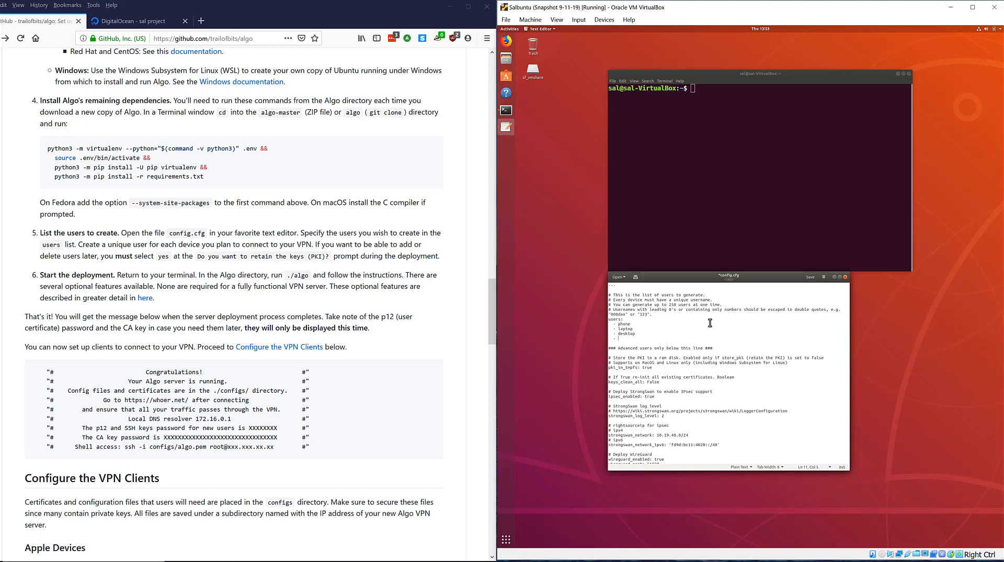
type("friend")
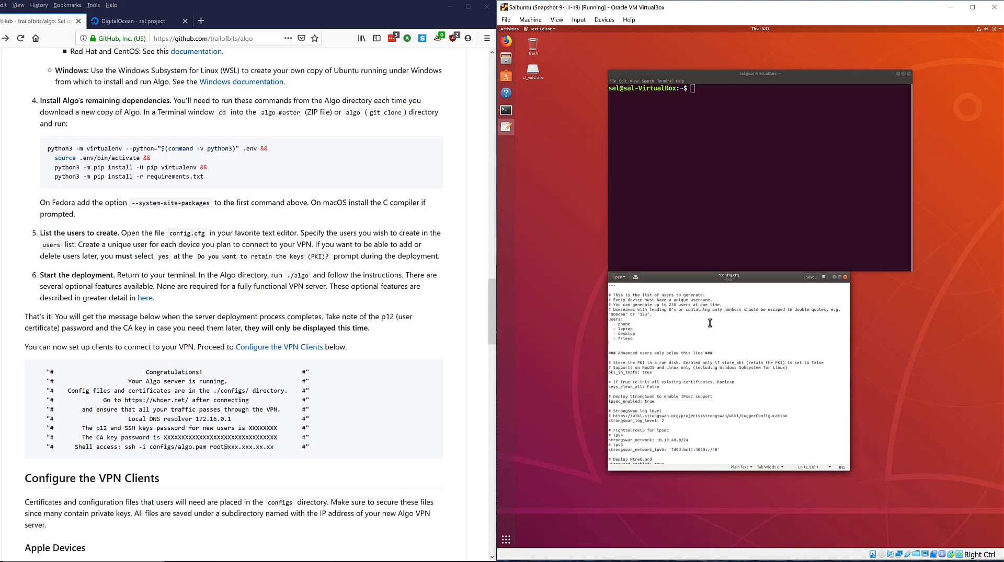
type("family")
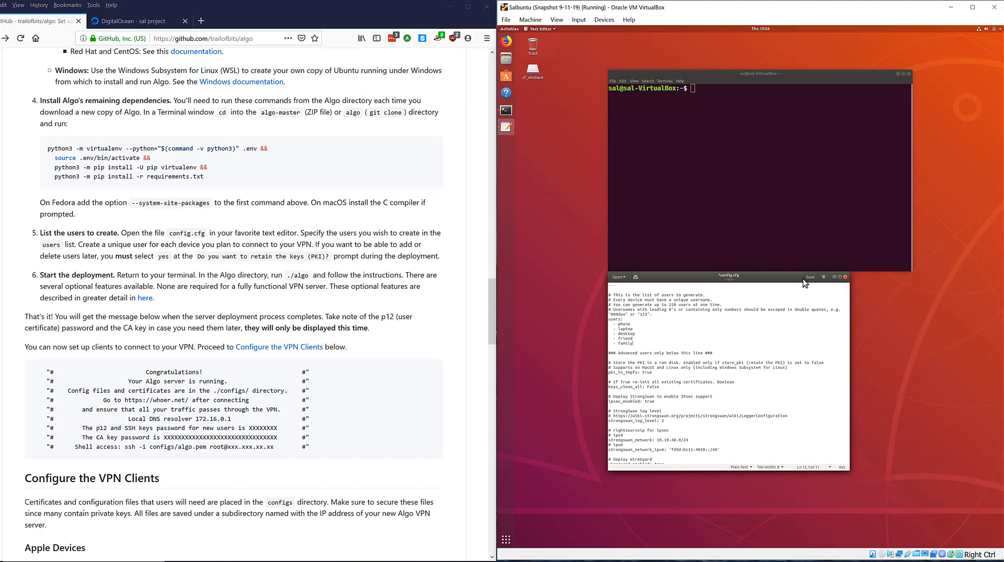
left_click(809, 277)
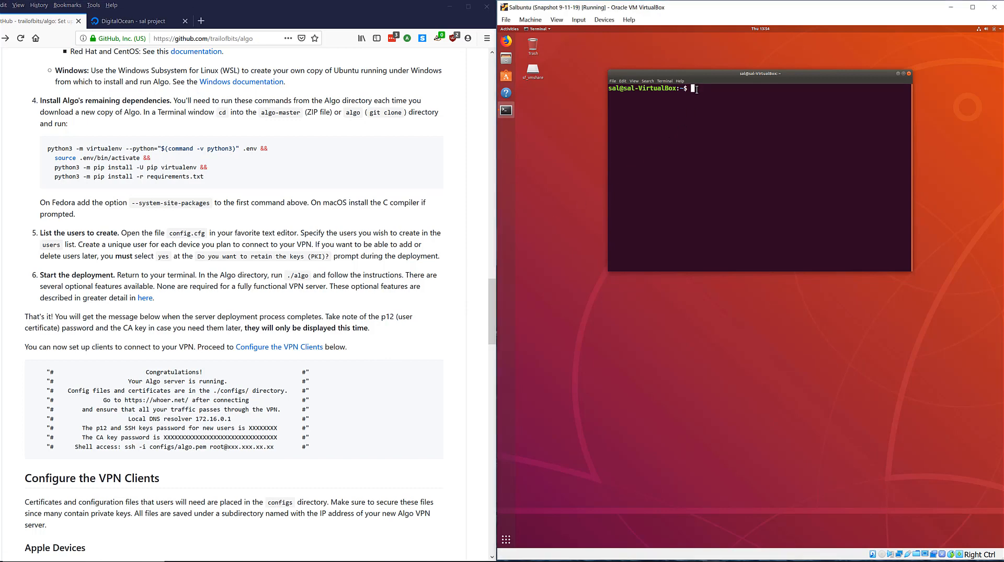
- Run ./algo from the algo directory so the installer prompts for a cloud provider
type("ls")
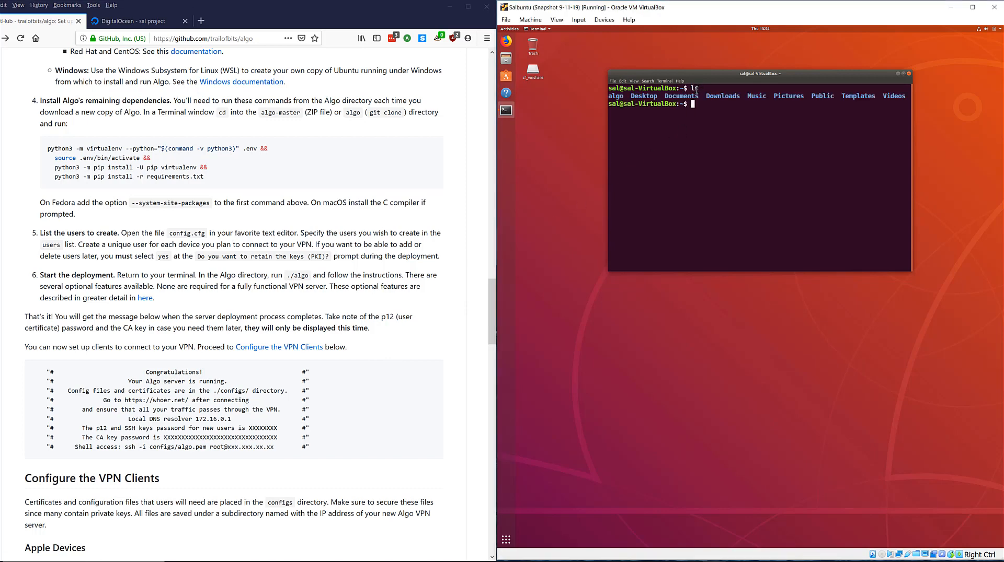
type("cd algo")
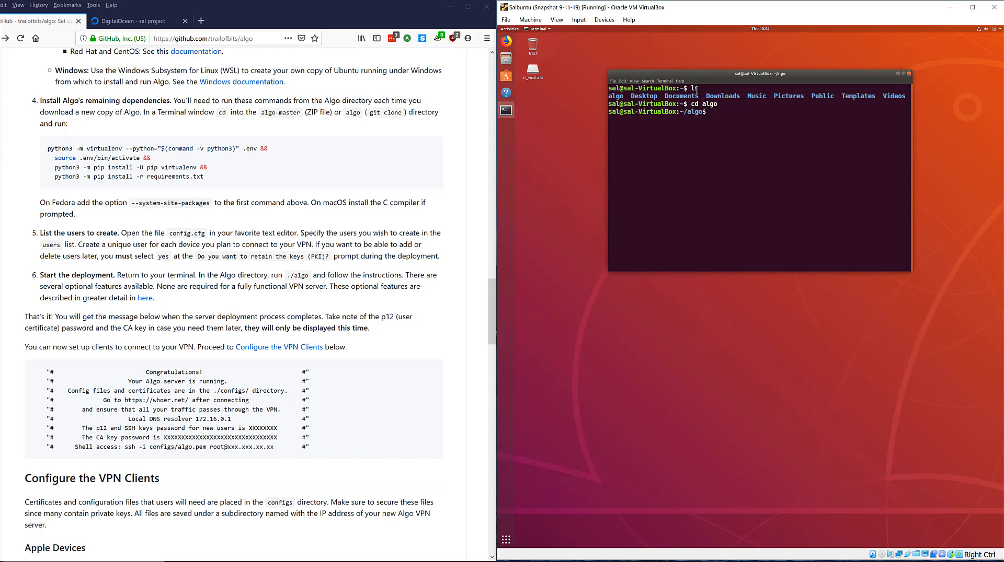
type("./algo")
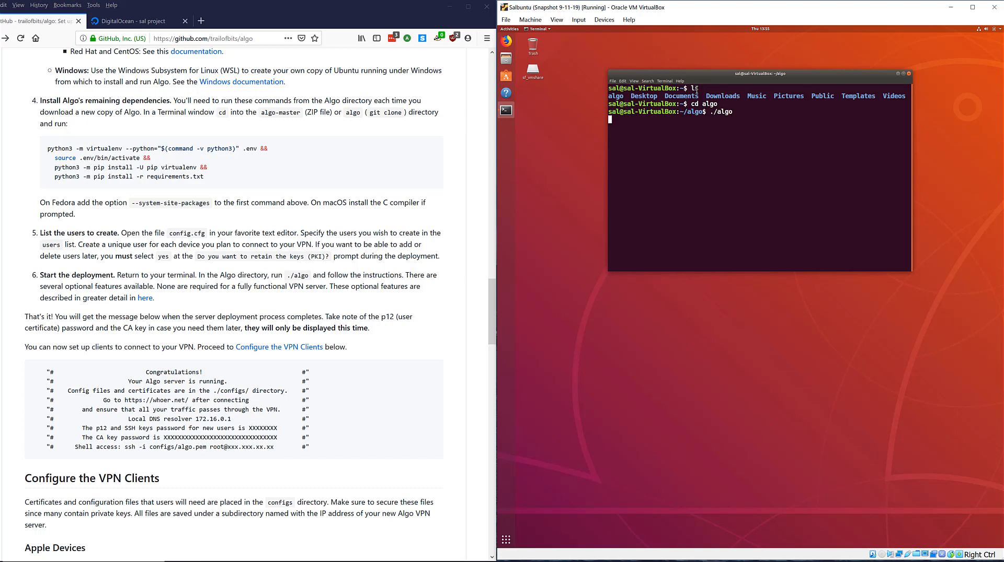
key("Return")
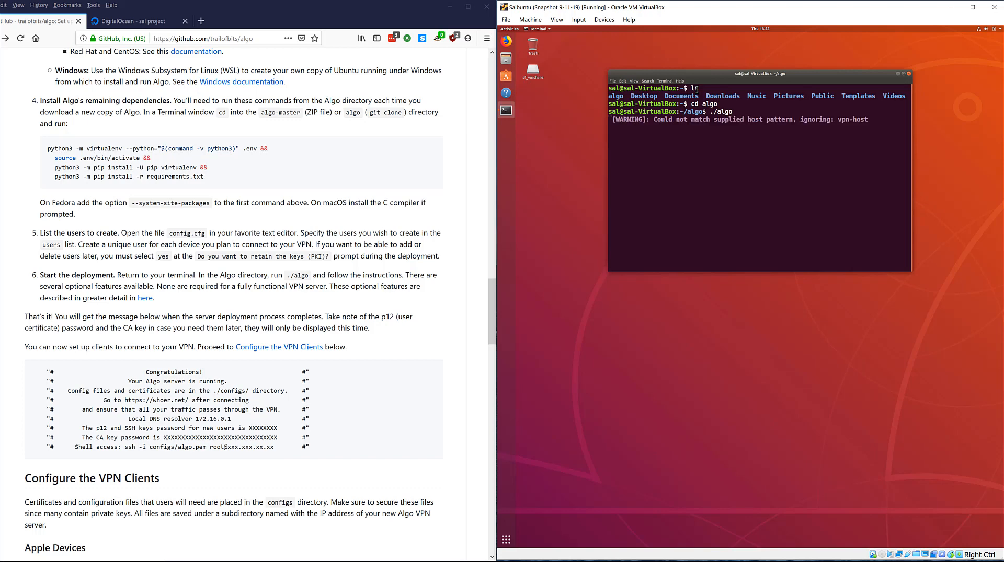
key("Return")
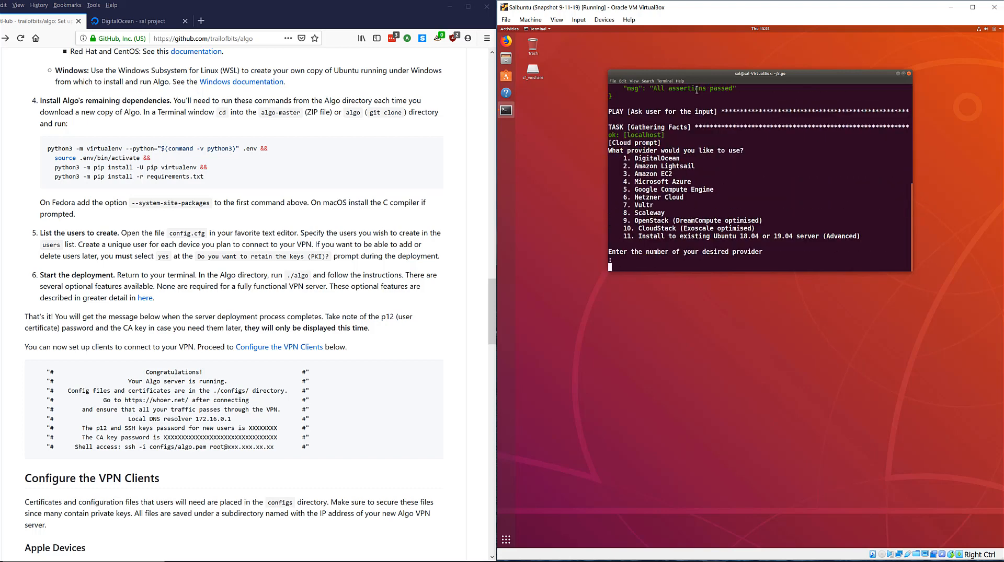
- Answer 1 for DigitalOcean, server name combovpn, then n, n, n and y for ad blocking
type("1^M")
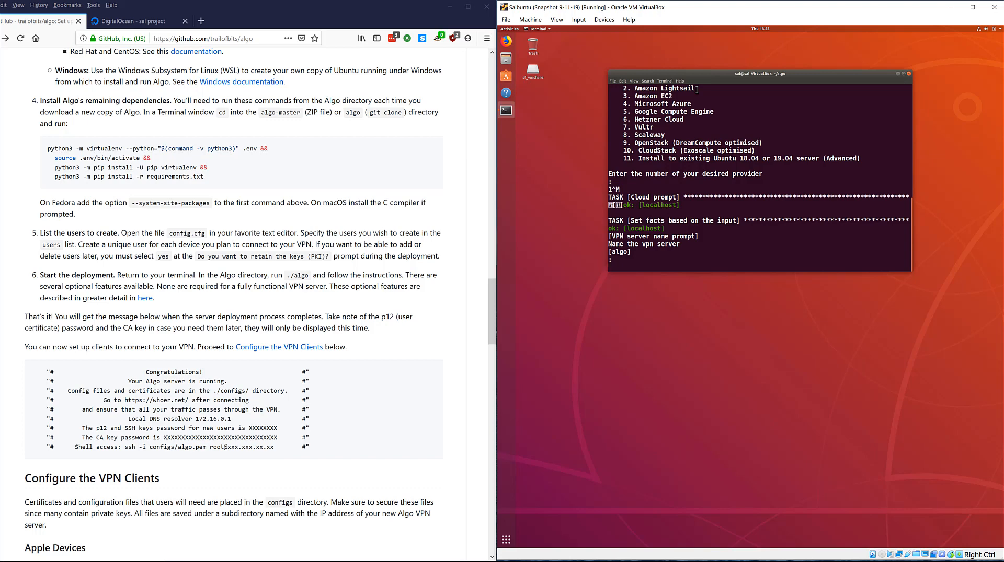
type("combo")
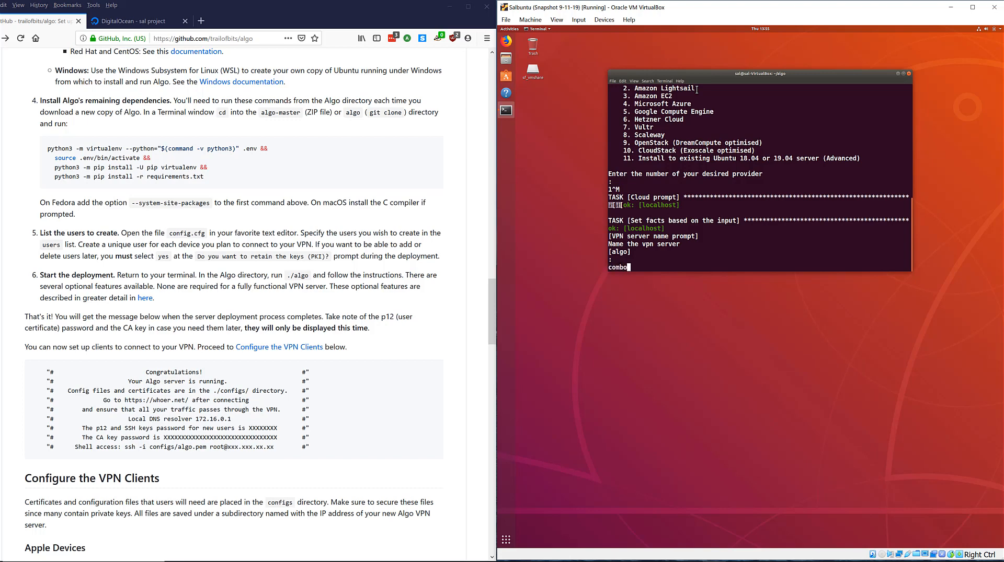
type("vpn")
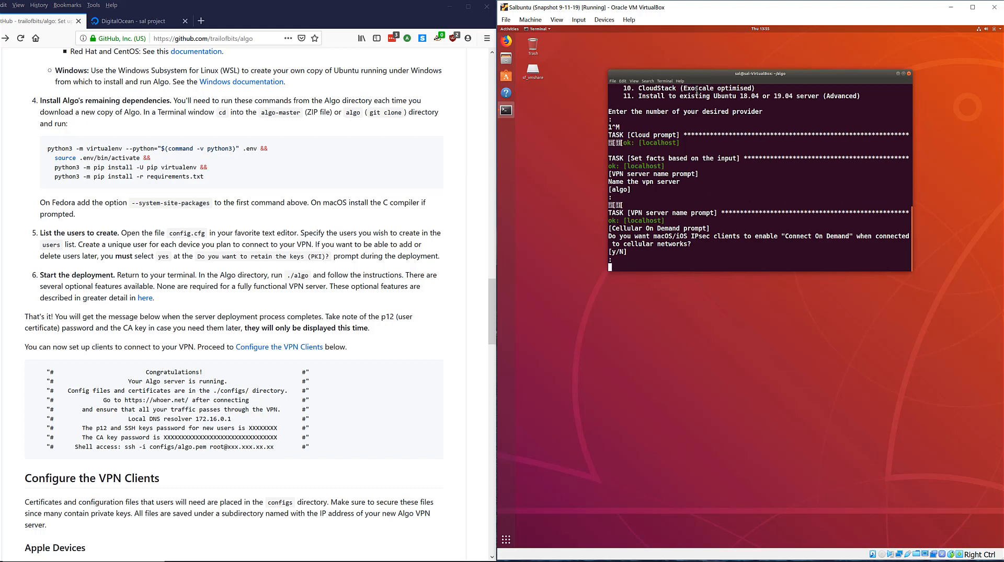
type("n")
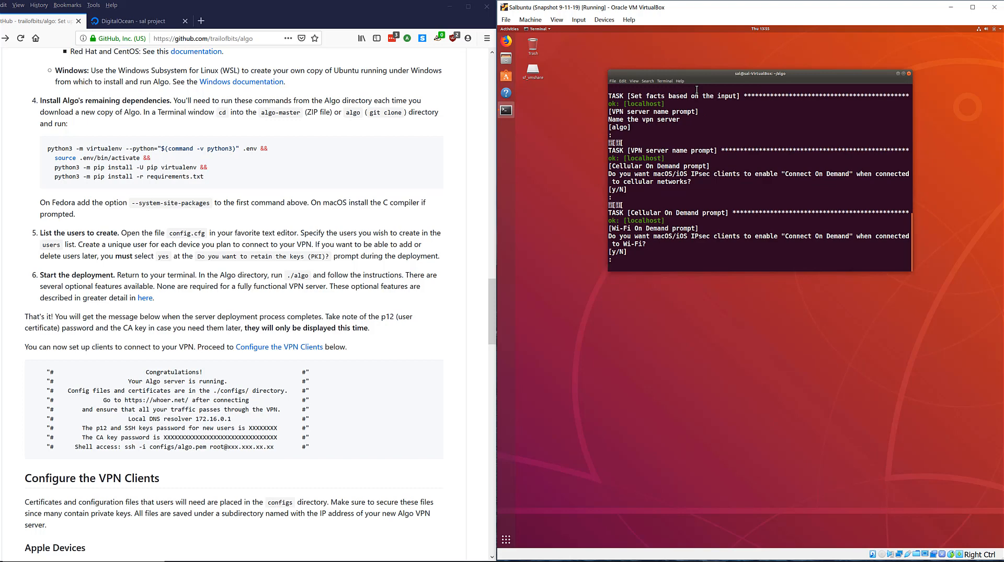
type("n")
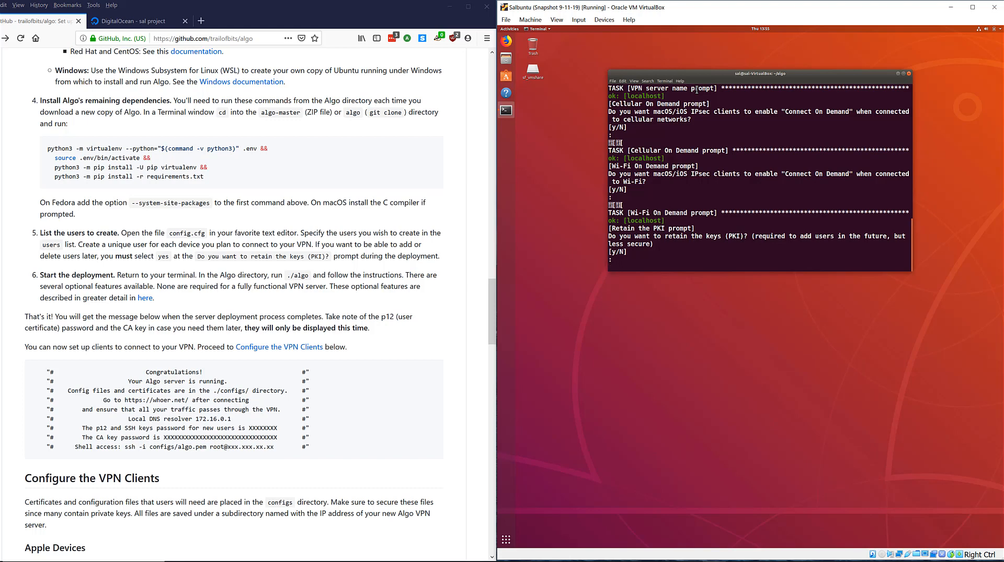
type("n")
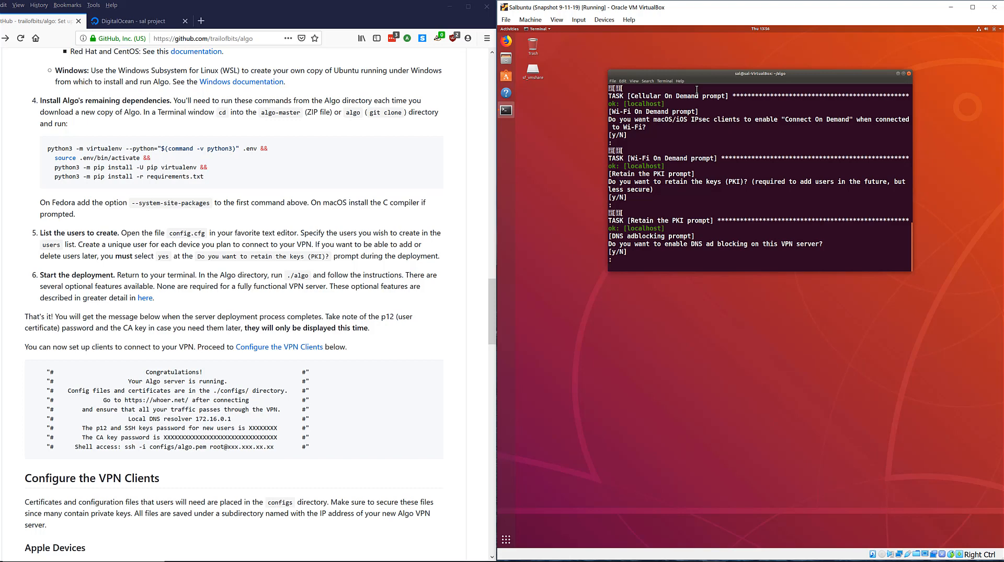
type("y")
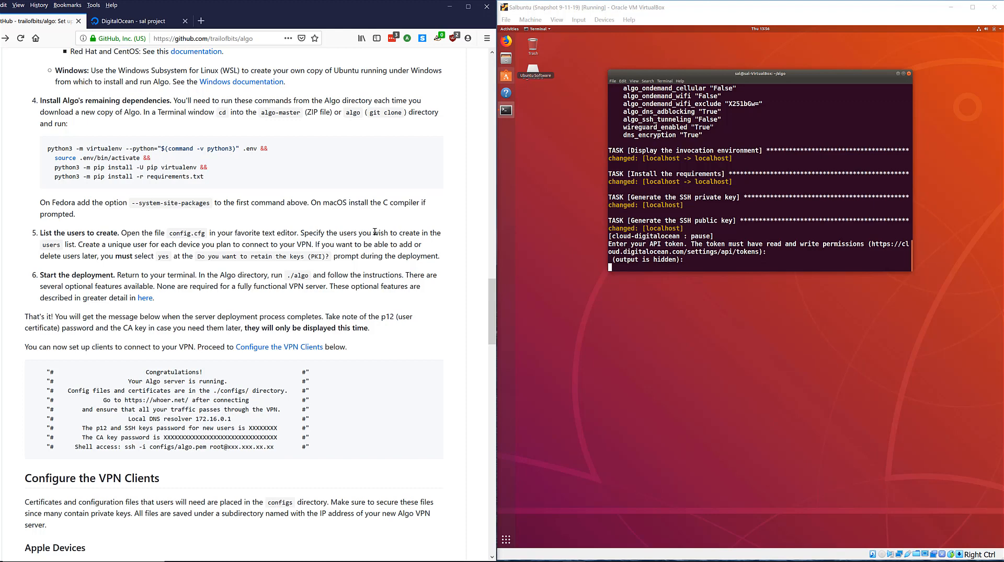
mouse_move(370, 298)
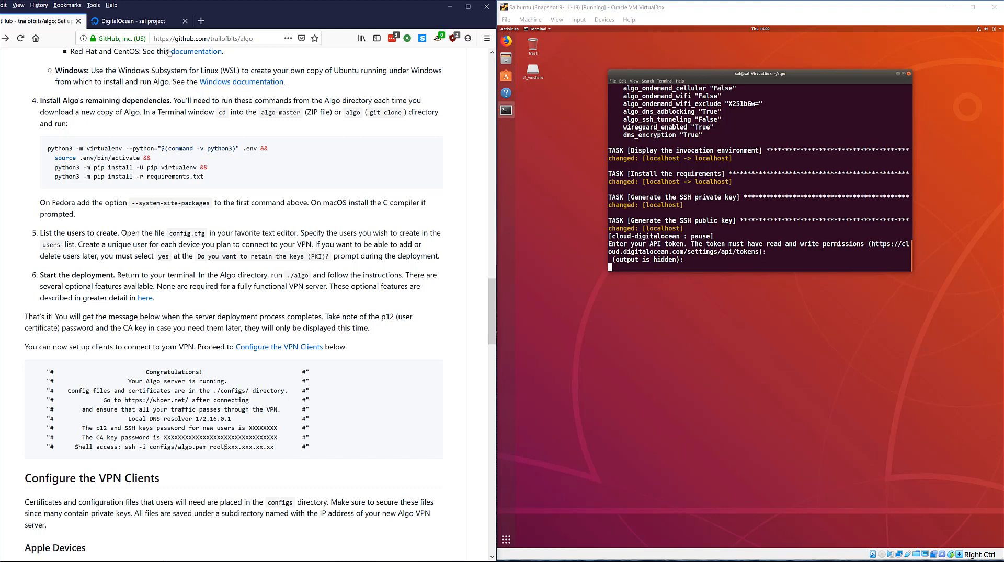
- Reach the DigitalOcean API tokens page and start creating a new personal access token
left_click(132, 21)
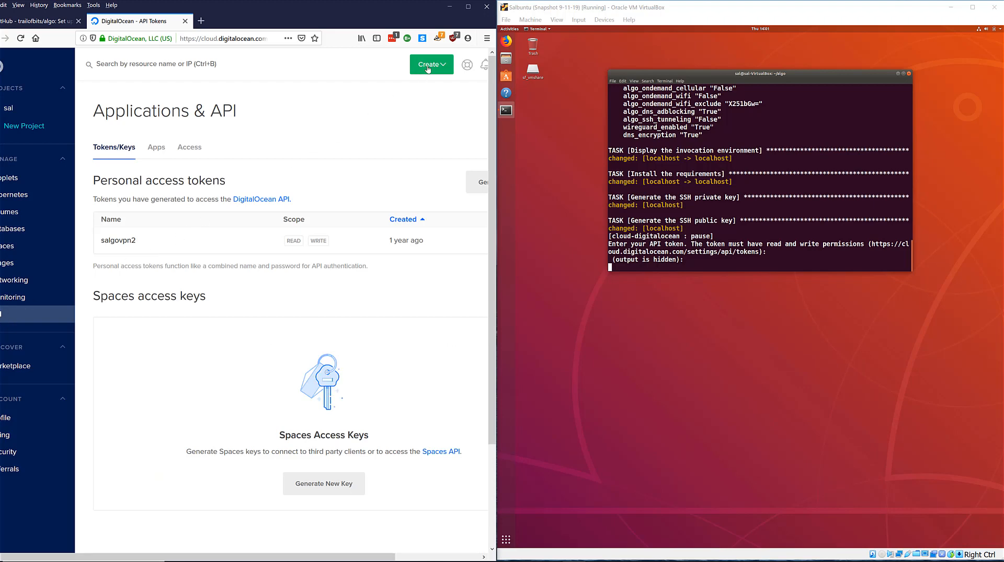
left_click(430, 64)
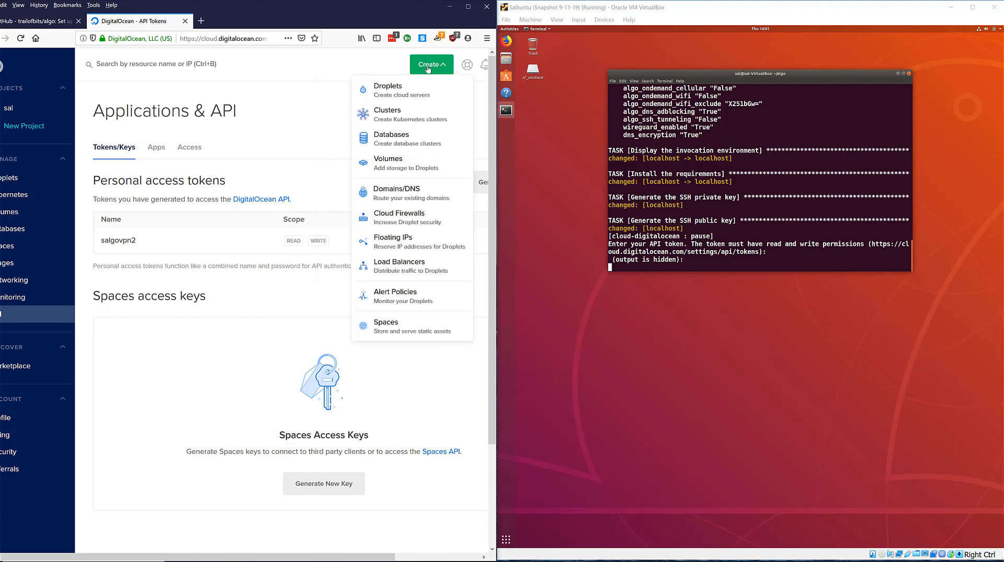
mouse_move(302, 121)
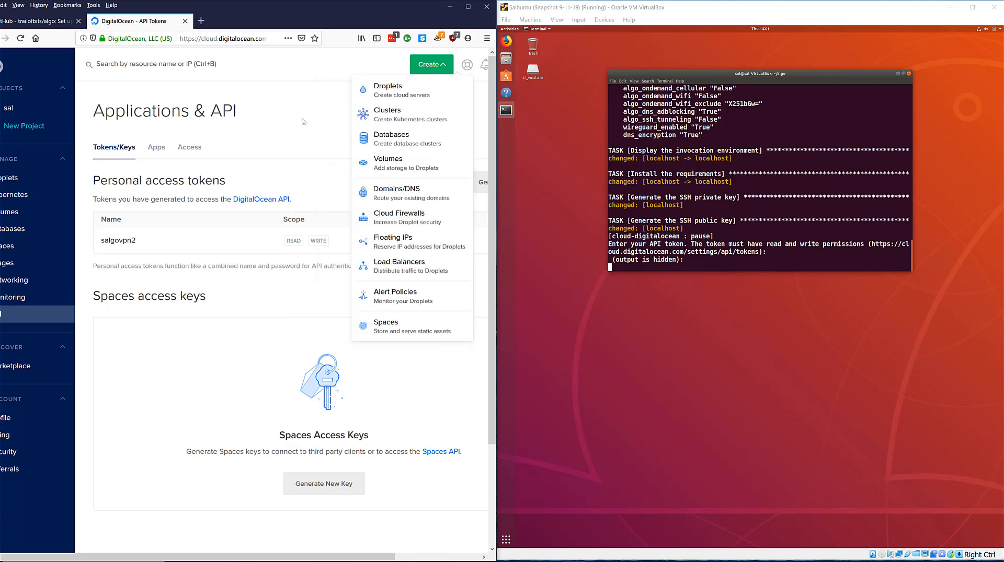
left_click(320, 313)
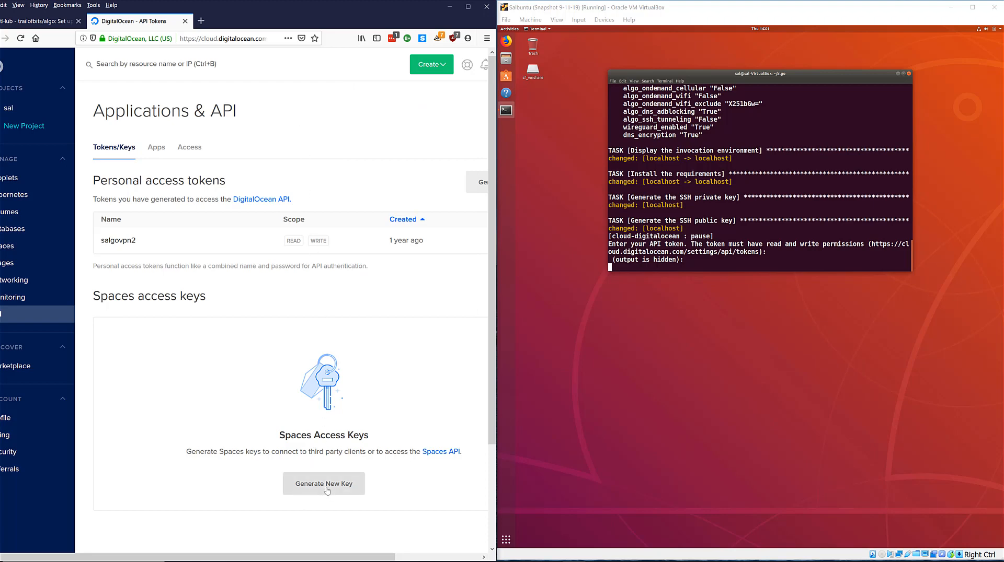
mouse_move(351, 340)
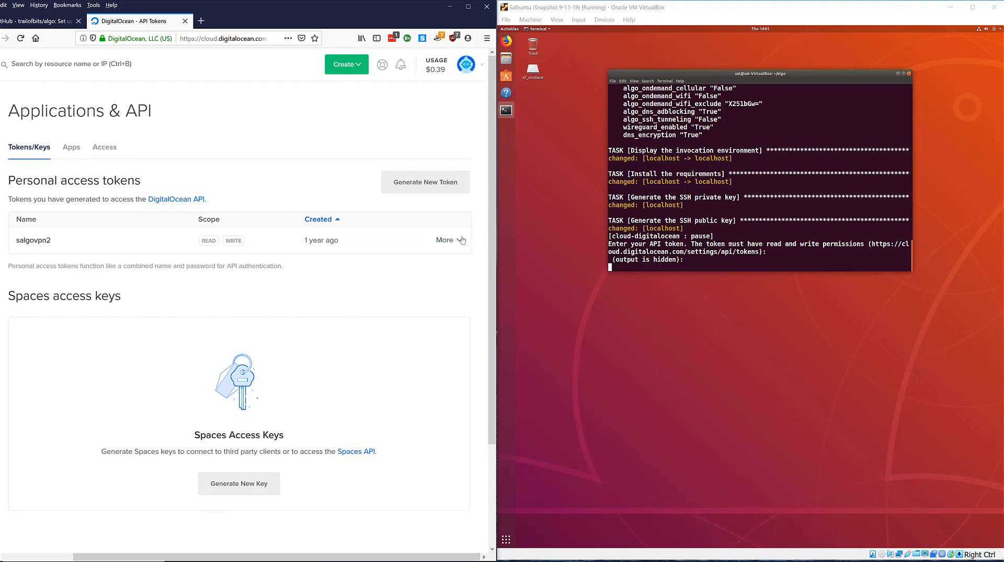
left_click(446, 240)
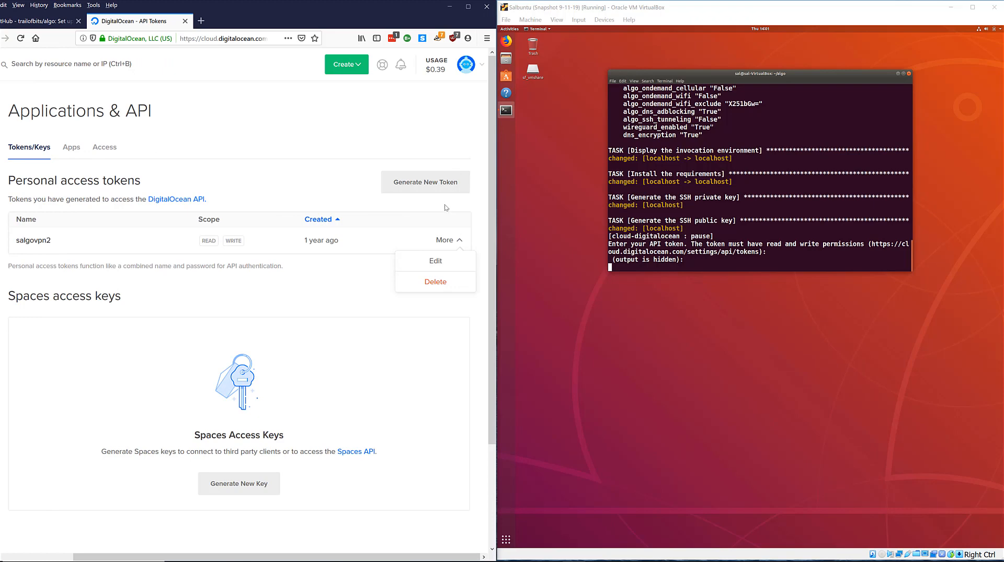
left_click(425, 182)
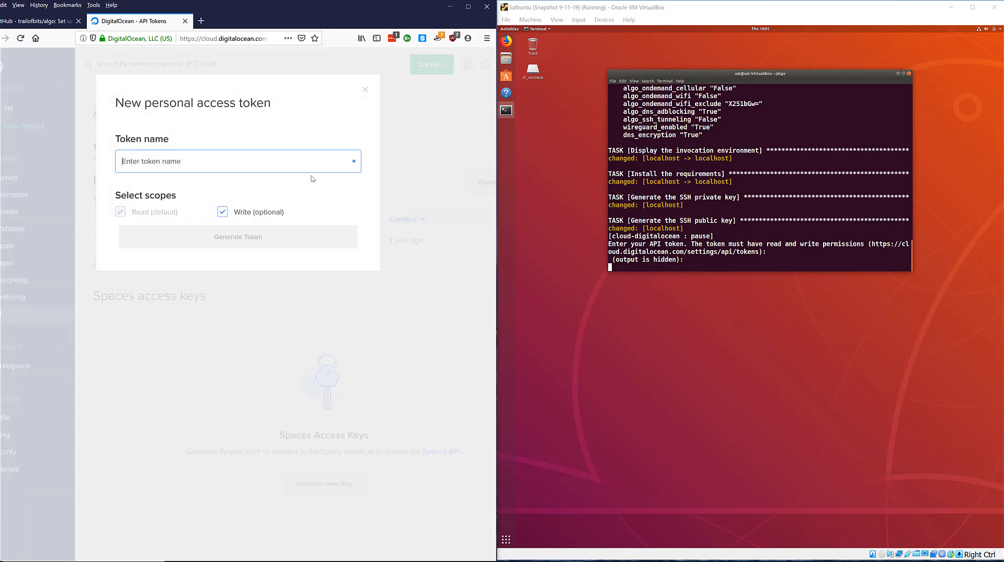
- Name the token combovpn with write scope and generate it
type("combo")
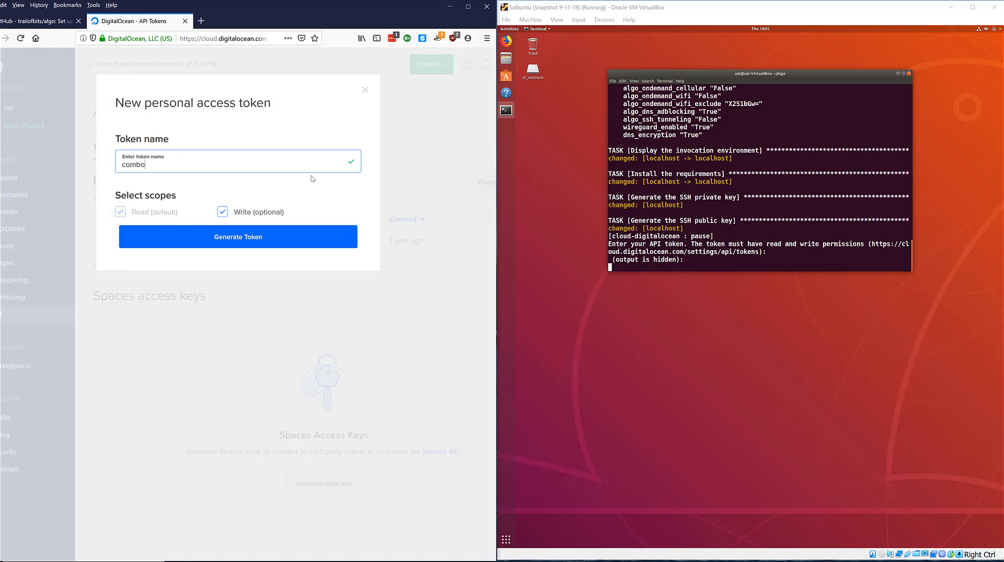
type("vpn")
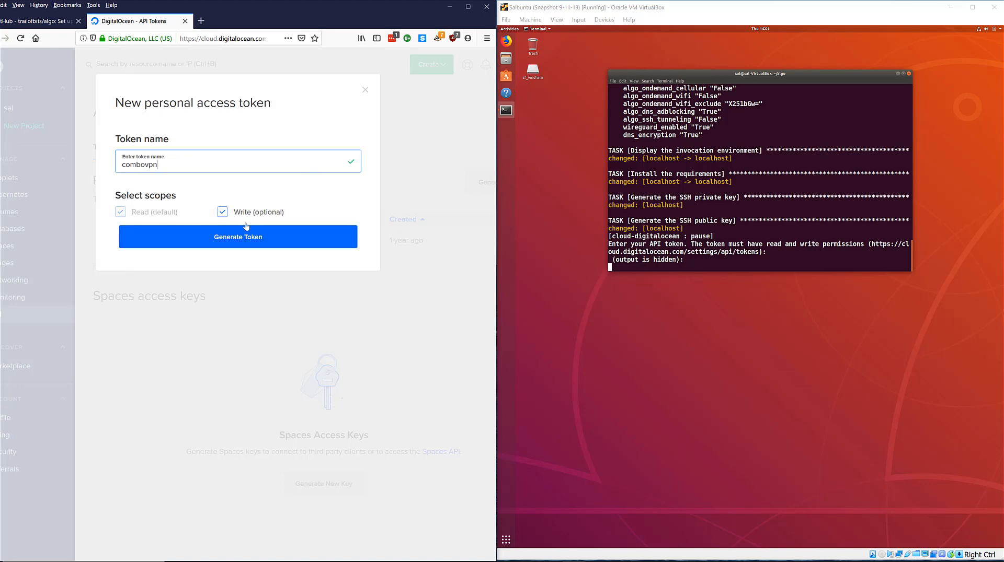
left_click(237, 236)
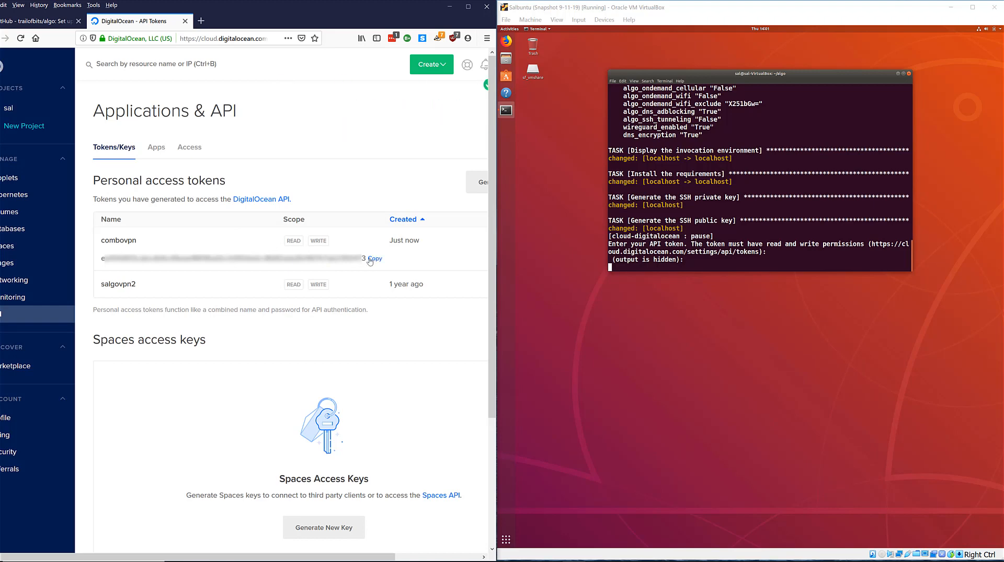
mouse_move(382, 229)
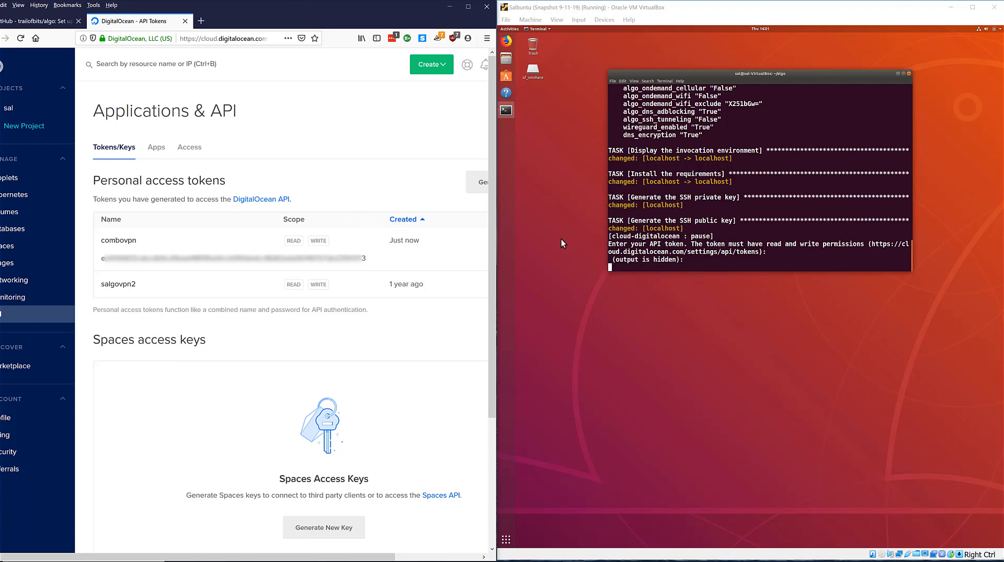
mouse_move(582, 265)
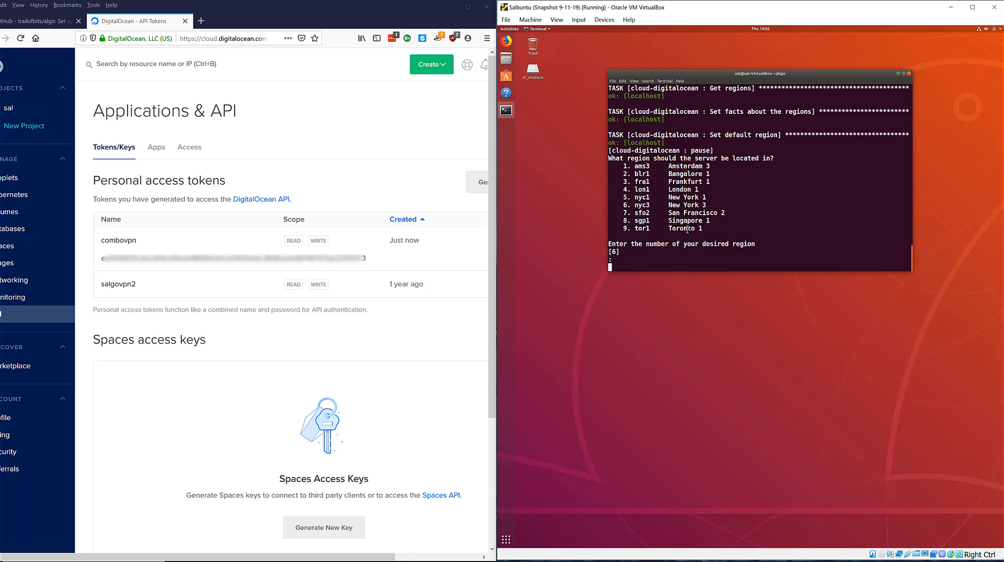
- Enter 6 for the New York 3 region and let the Algo playbook finish deploying
type("6")
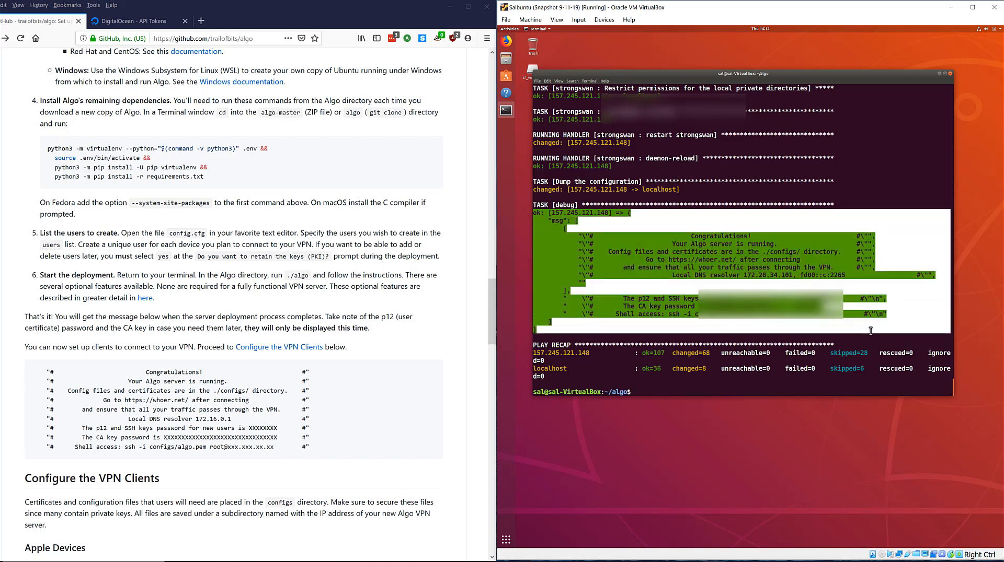
- Copy the deployment output, paste it into Text Editor and choose sf_vmshare as save location
right_click(745, 278)
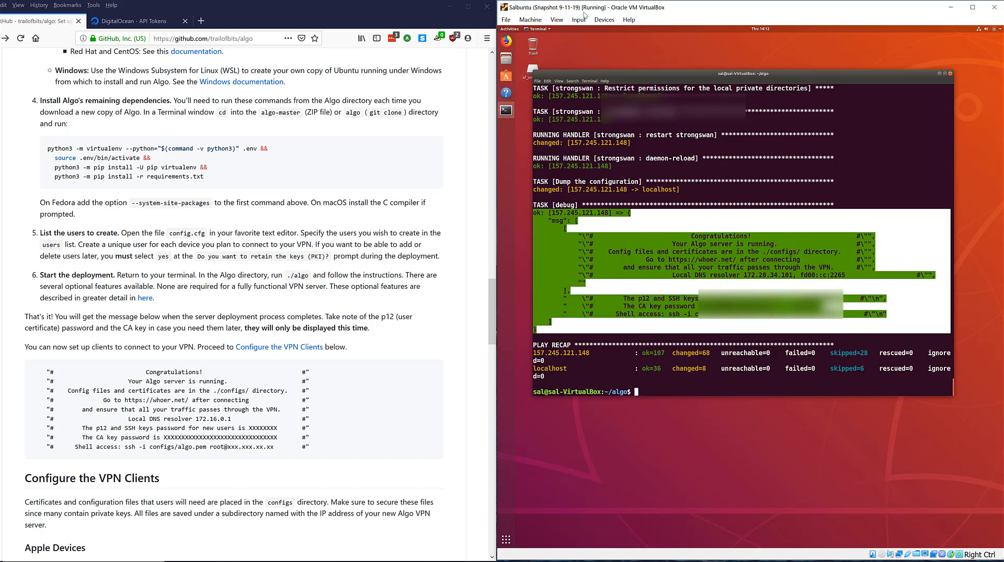
mouse_move(505, 539)
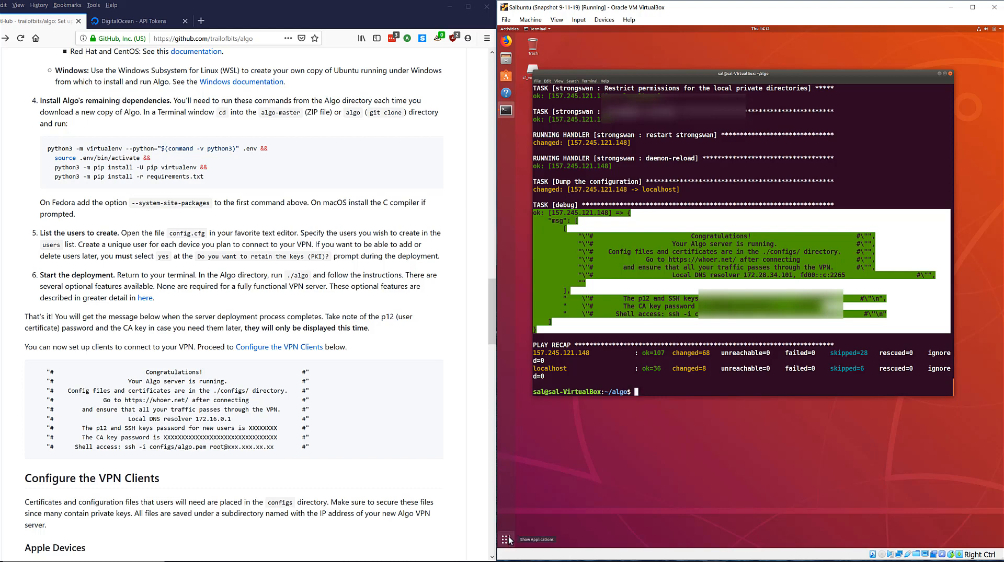
left_click(505, 539)
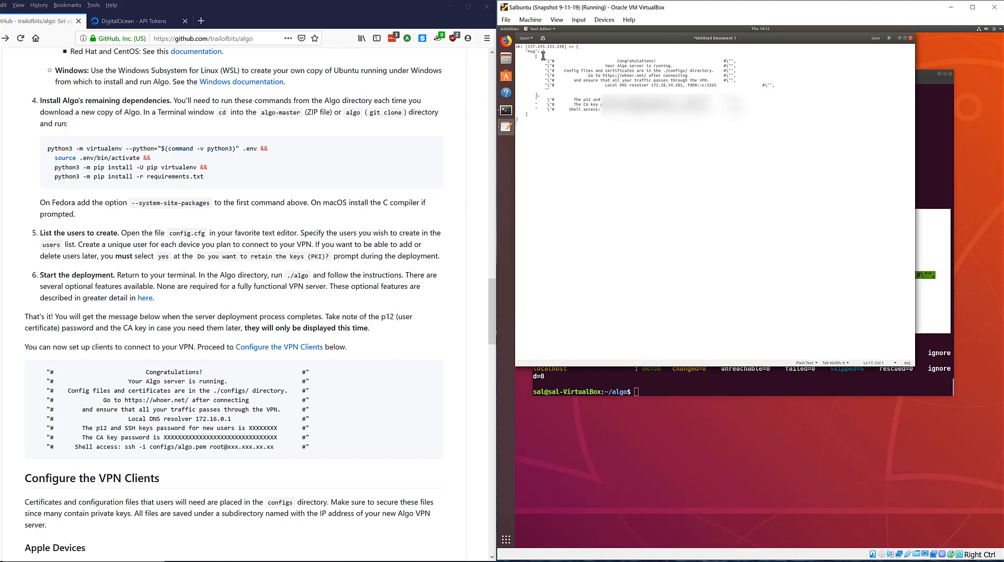
mouse_move(874, 41)
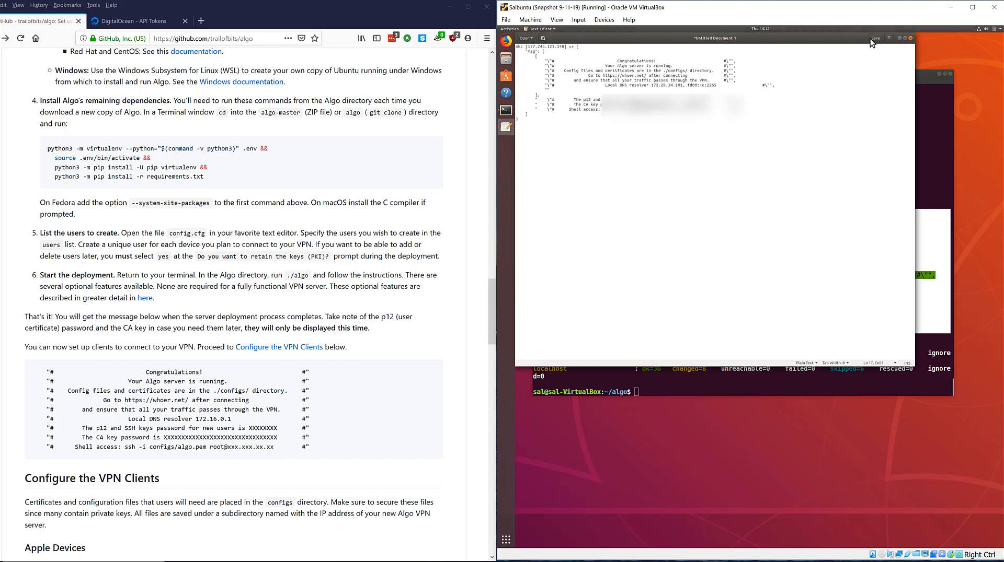
left_click(874, 38)
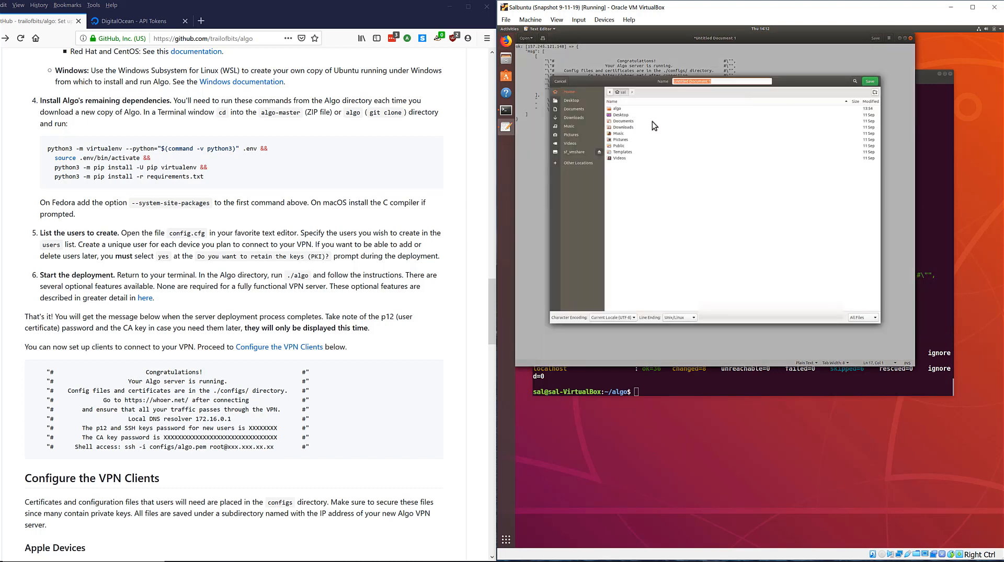
left_click(570, 143)
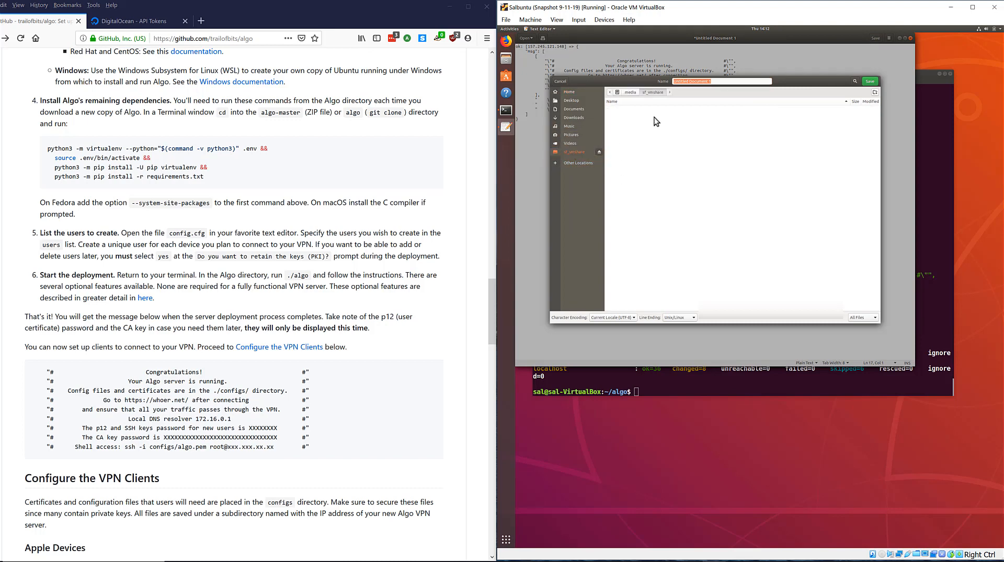
mouse_move(715, 99)
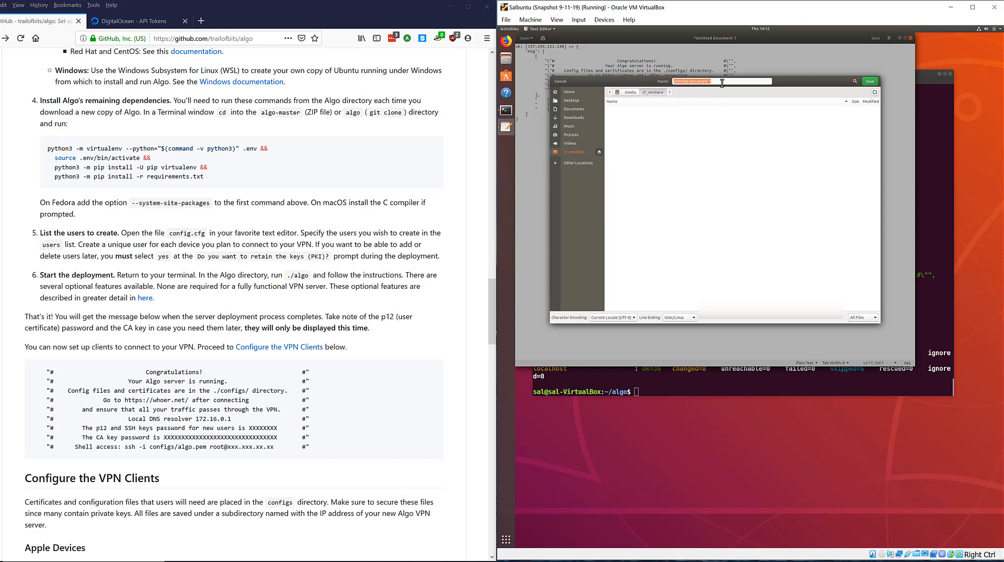
- Save the file as algo combovpn settings-pwds and clear the terminal
type("a")
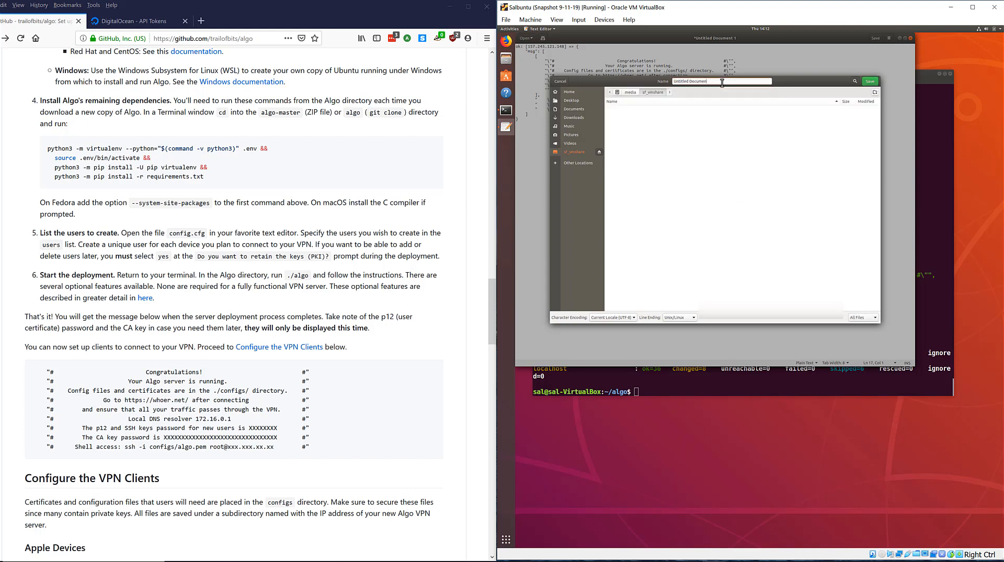
type("a")
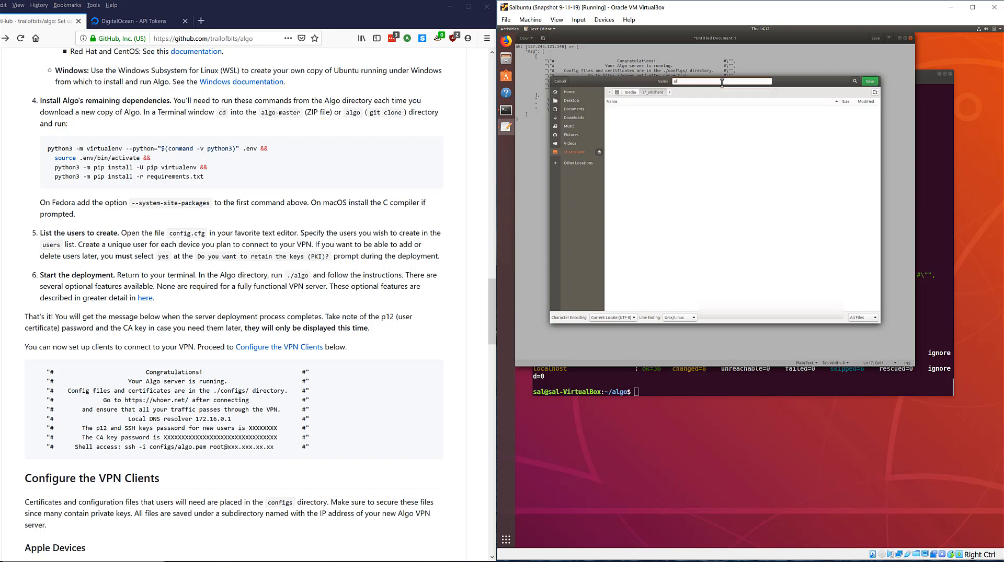
type("lgo combovpn")
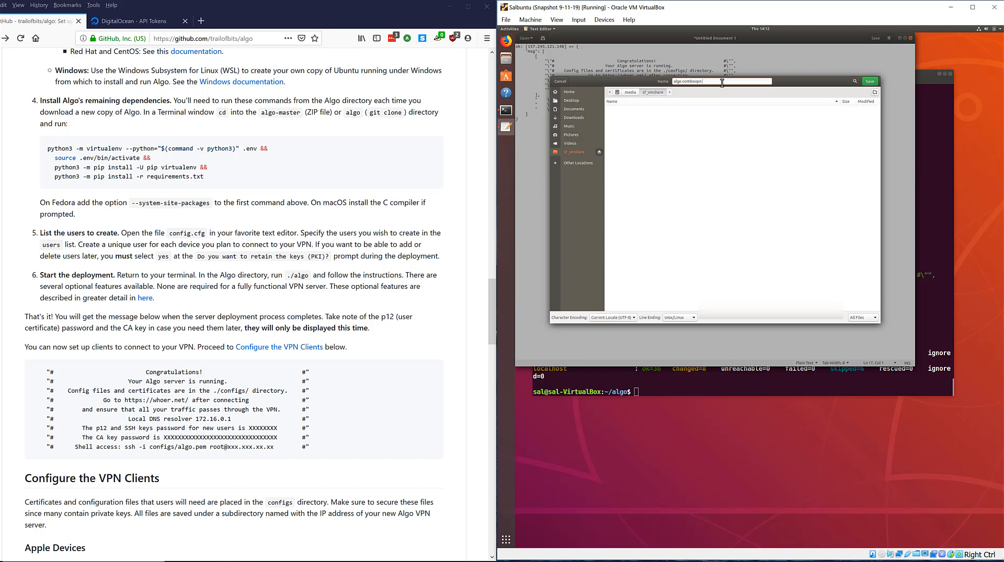
type("settings.p")
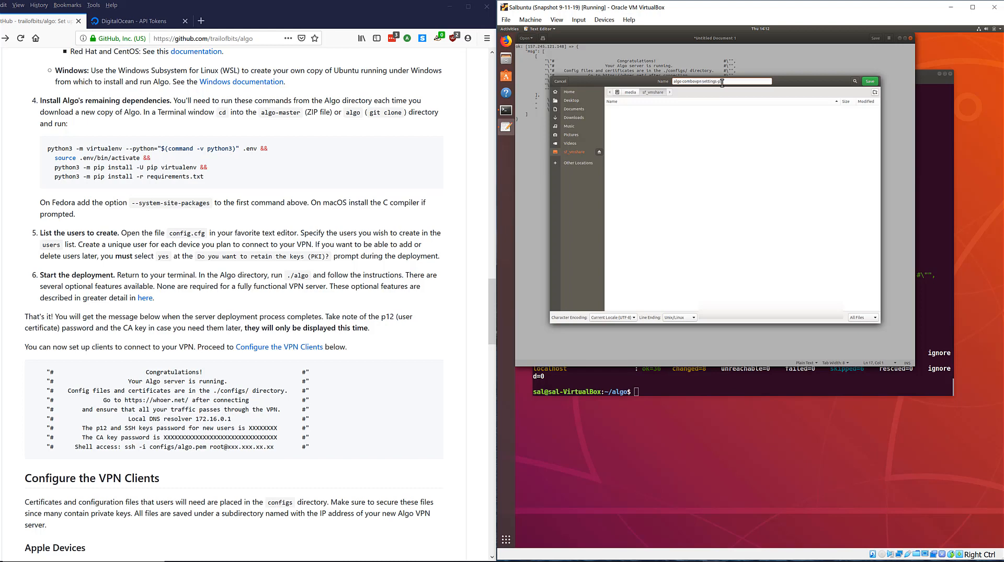
left_click(869, 82)
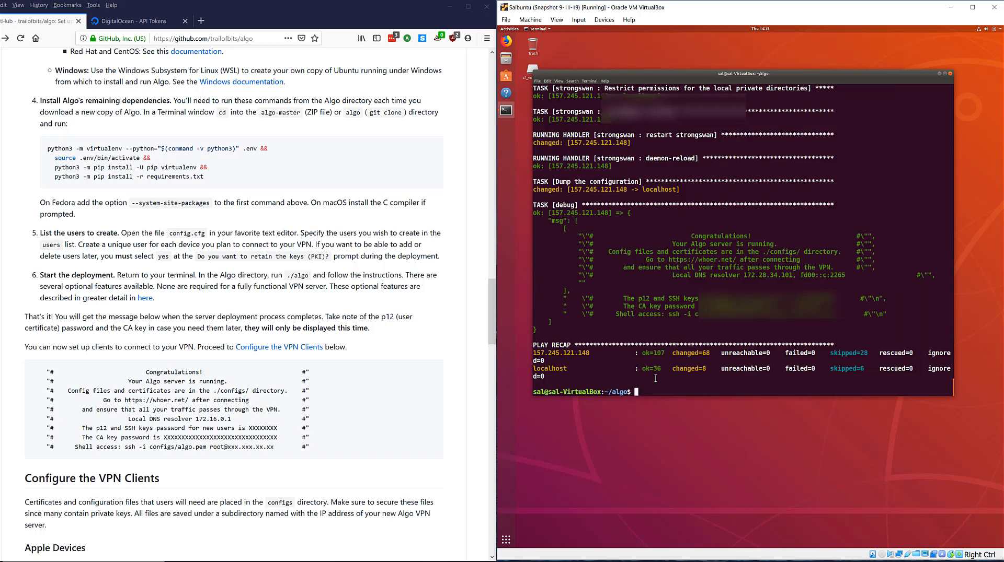
type("clear")
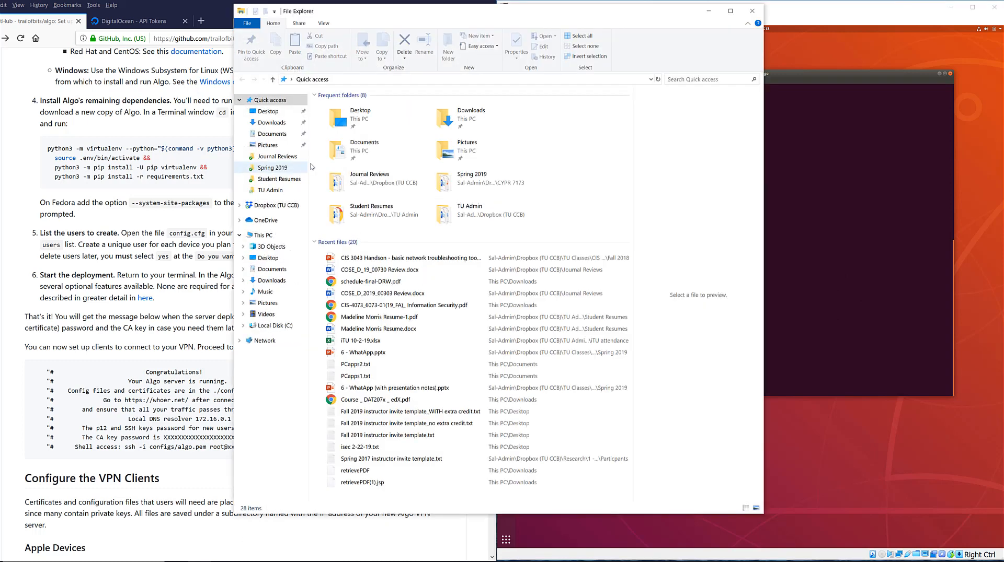
- Browse Local Disk (C:) > vmshare and select the algo combovpn settings-pwds file
left_click(274, 325)
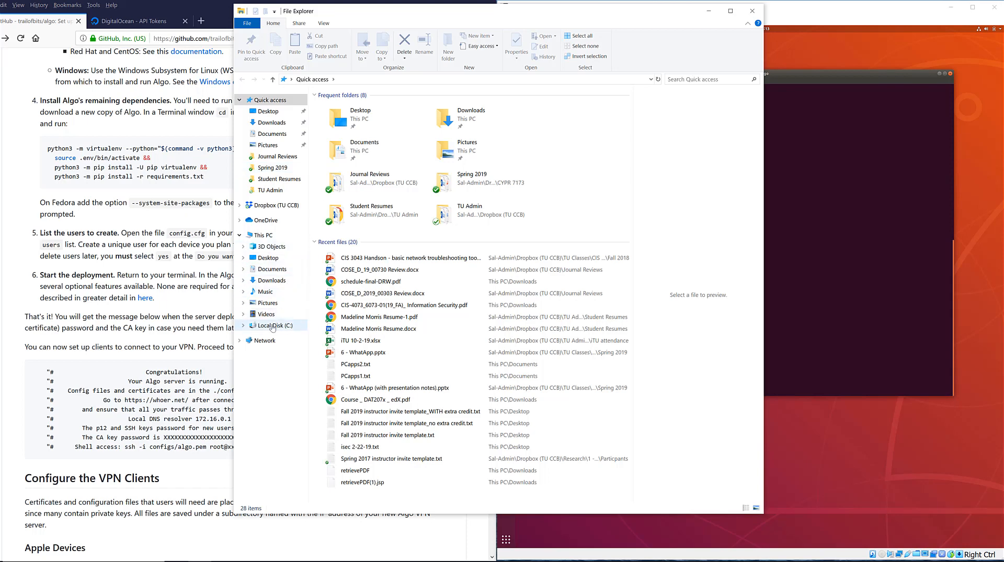
left_click(275, 325)
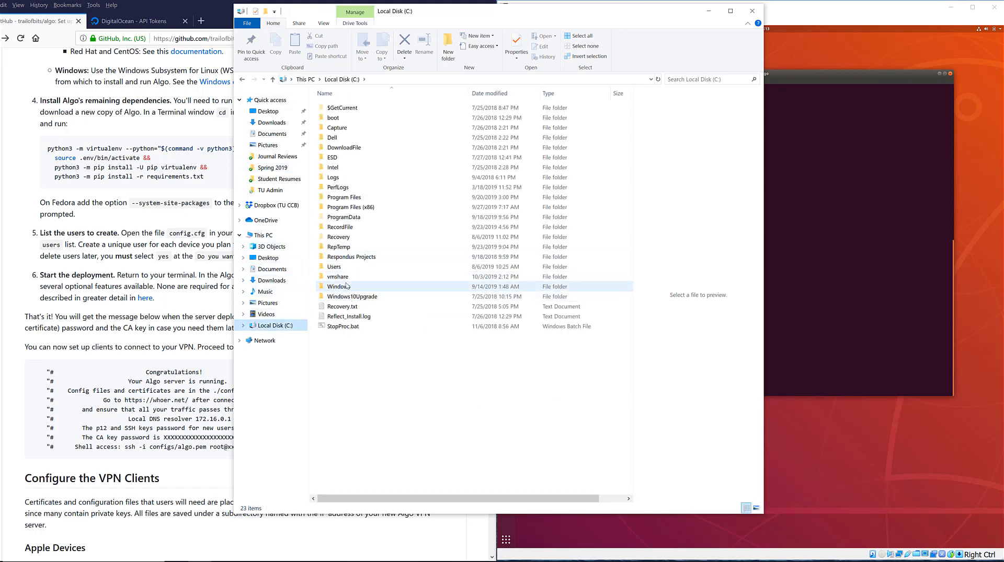
double_click(337, 276)
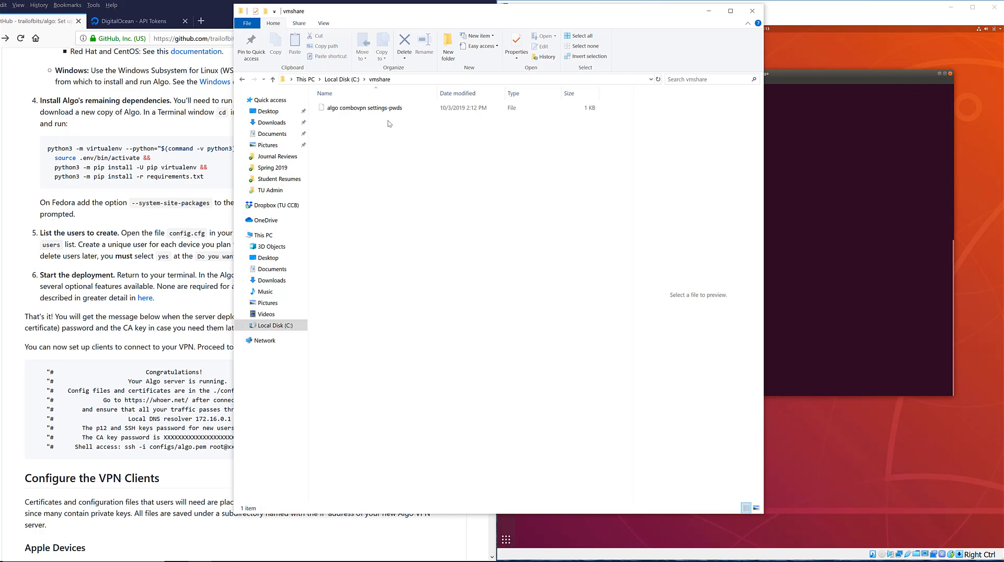
left_click(363, 107)
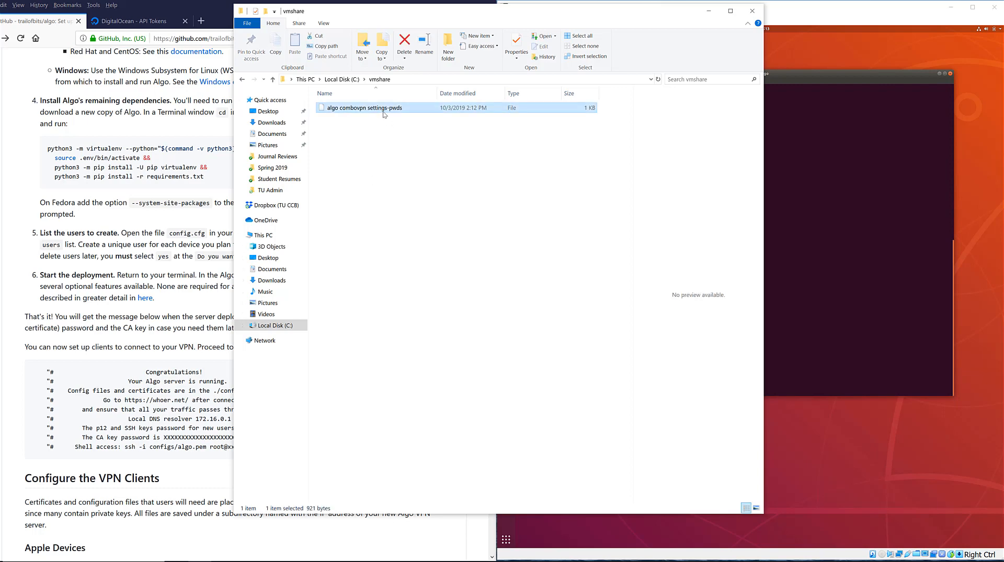
mouse_move(383, 108)
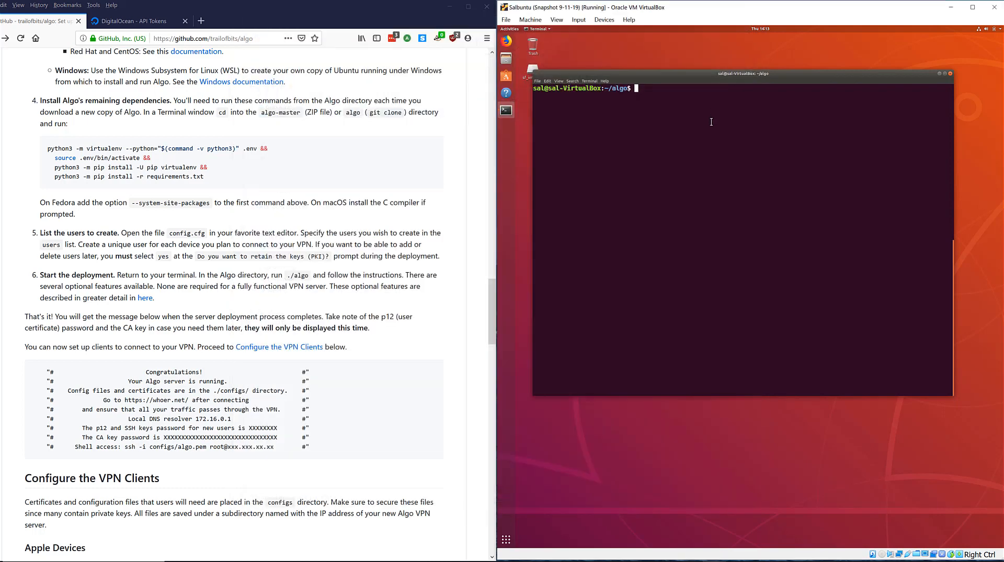
mouse_move(382, 350)
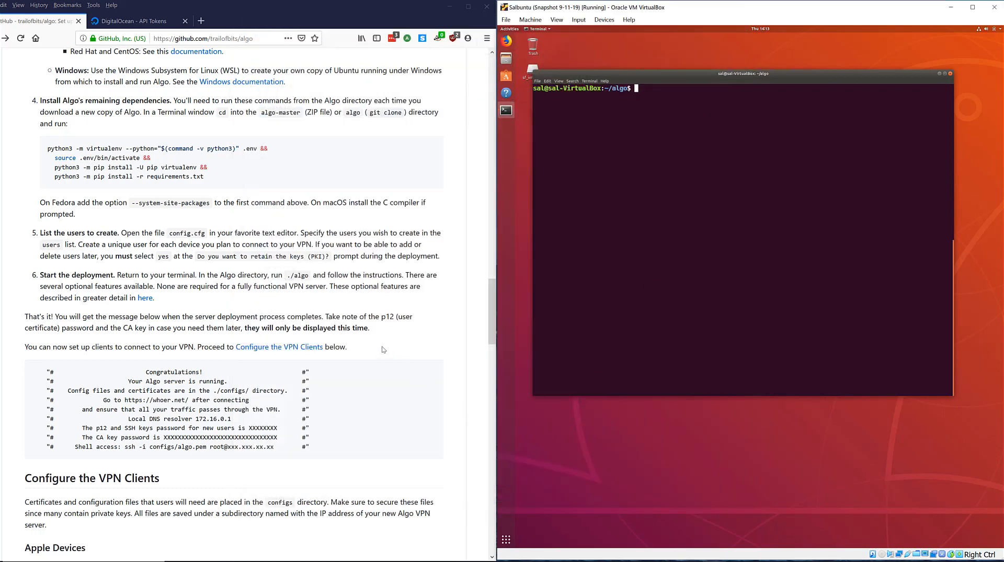